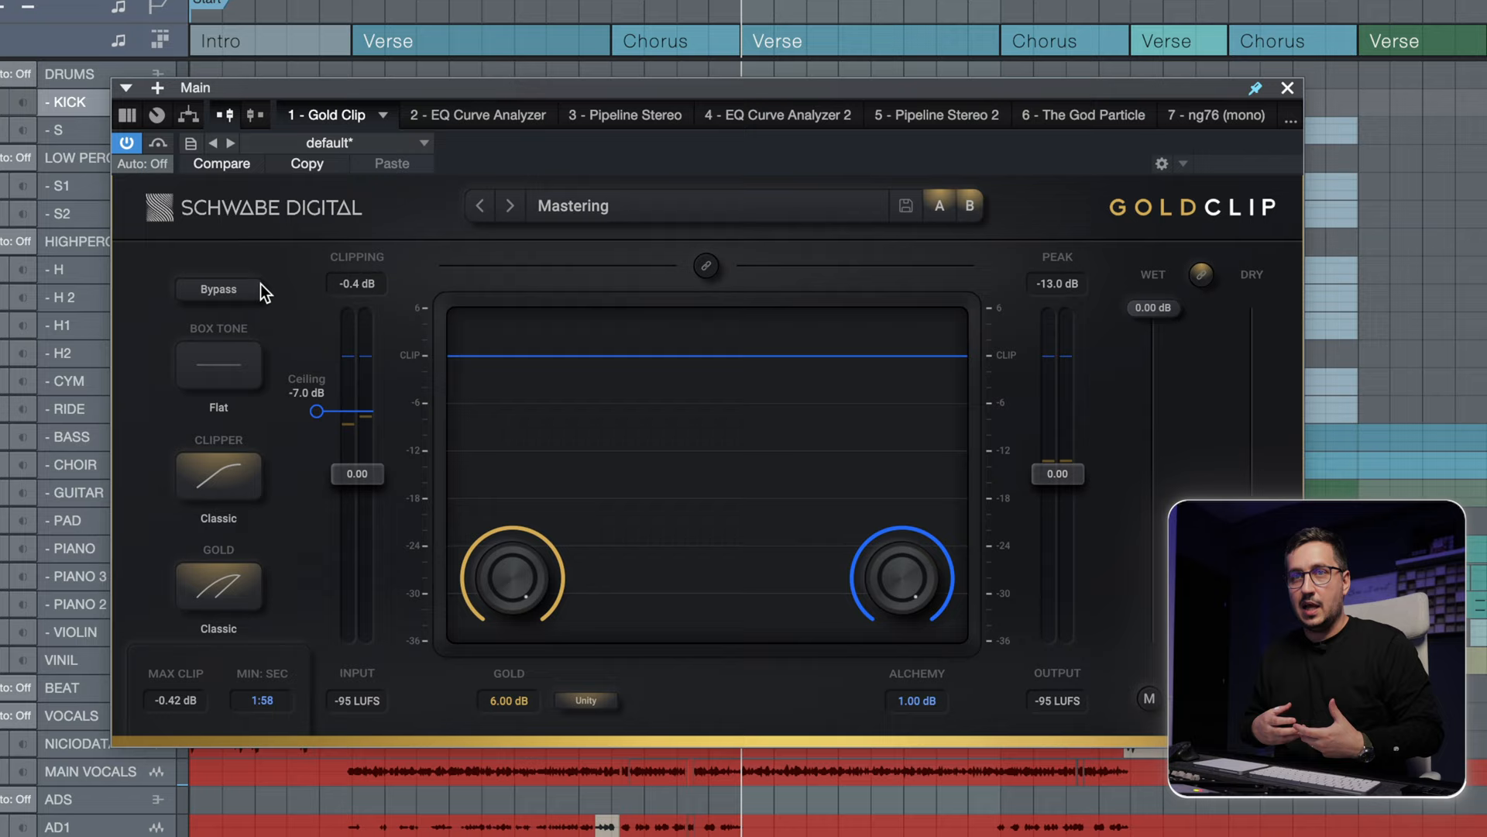
Set the clipper curve to Modern and return the box tone to Flat.
left_click(219, 474)
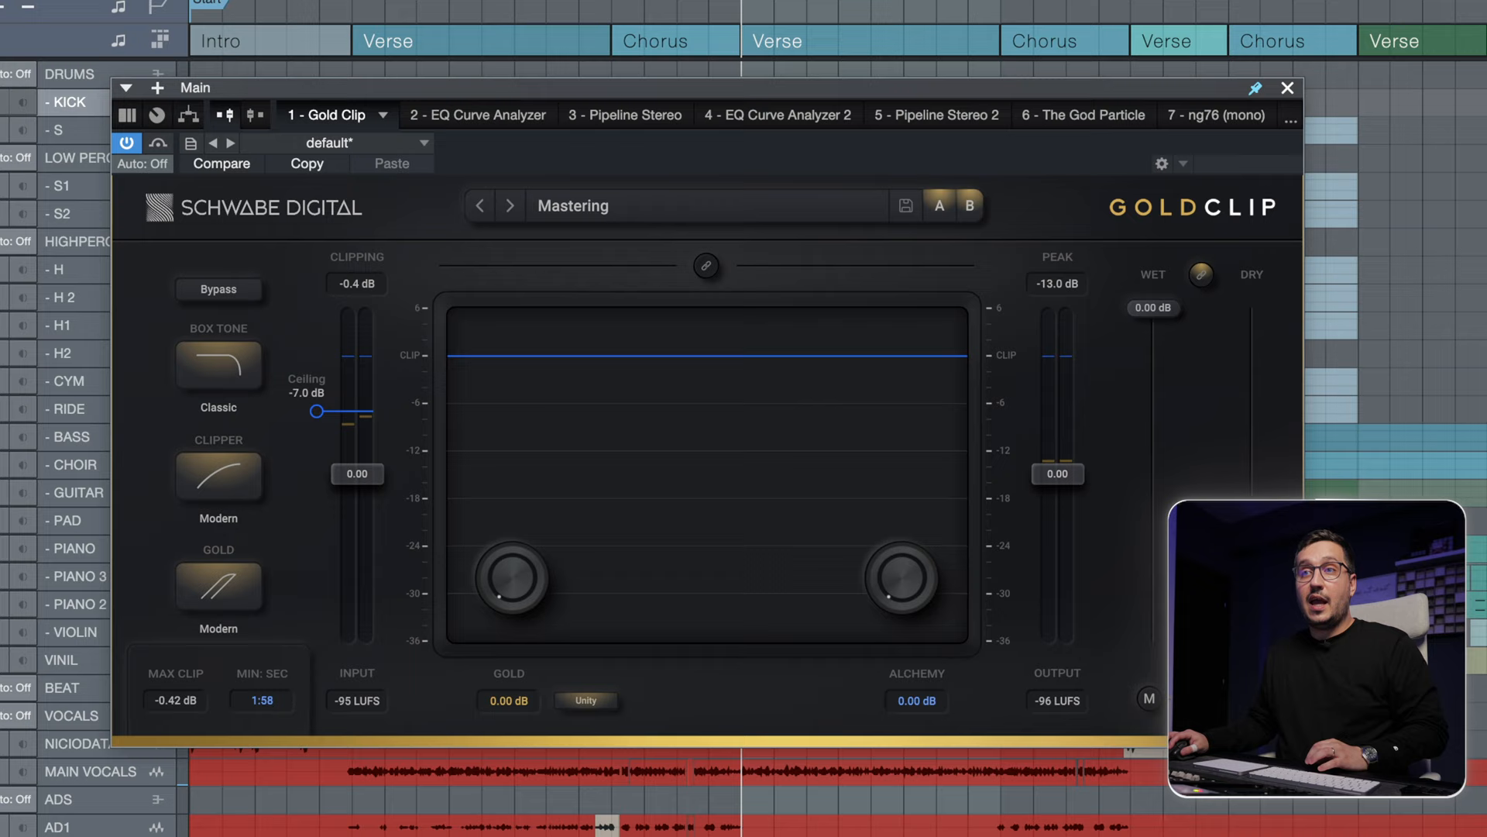
left_click(218, 366)
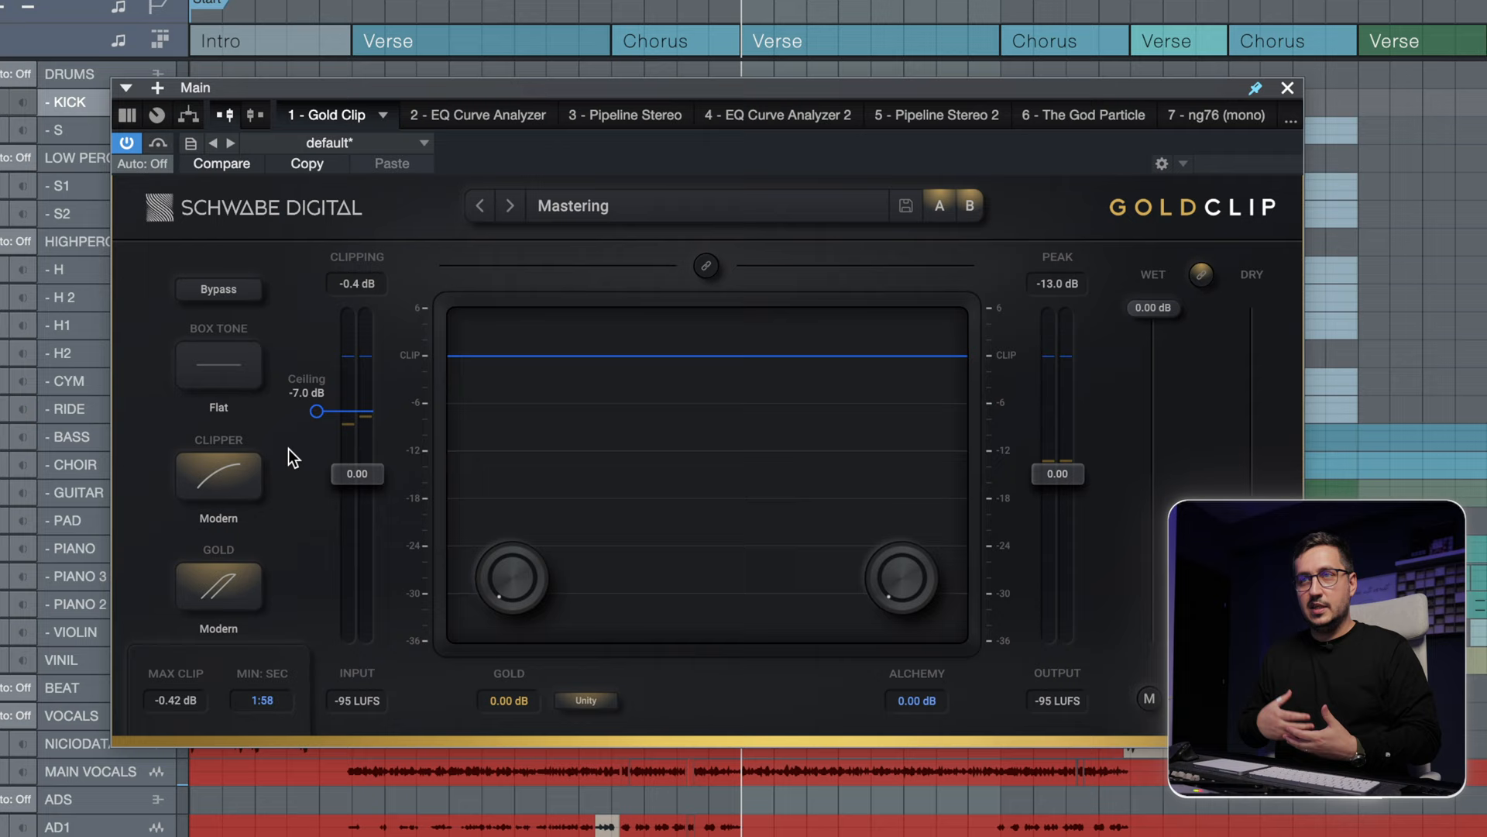
Lower the ceiling to -9.5 dB, choose the Classic clipper curve and a Modern box tone.
left_click_drag(317, 409, 316, 355)
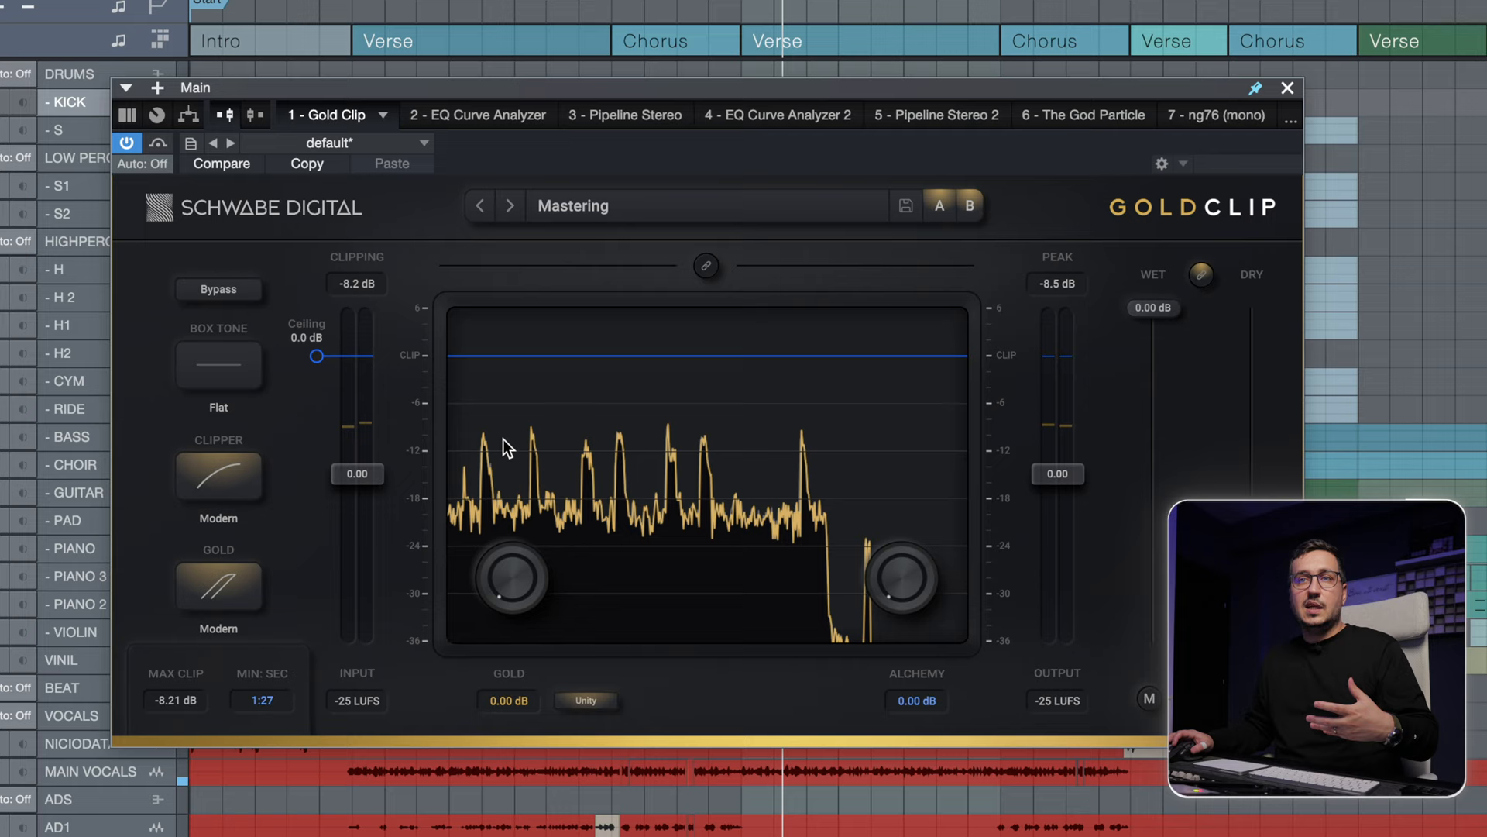
left_click_drag(316, 356, 316, 380)
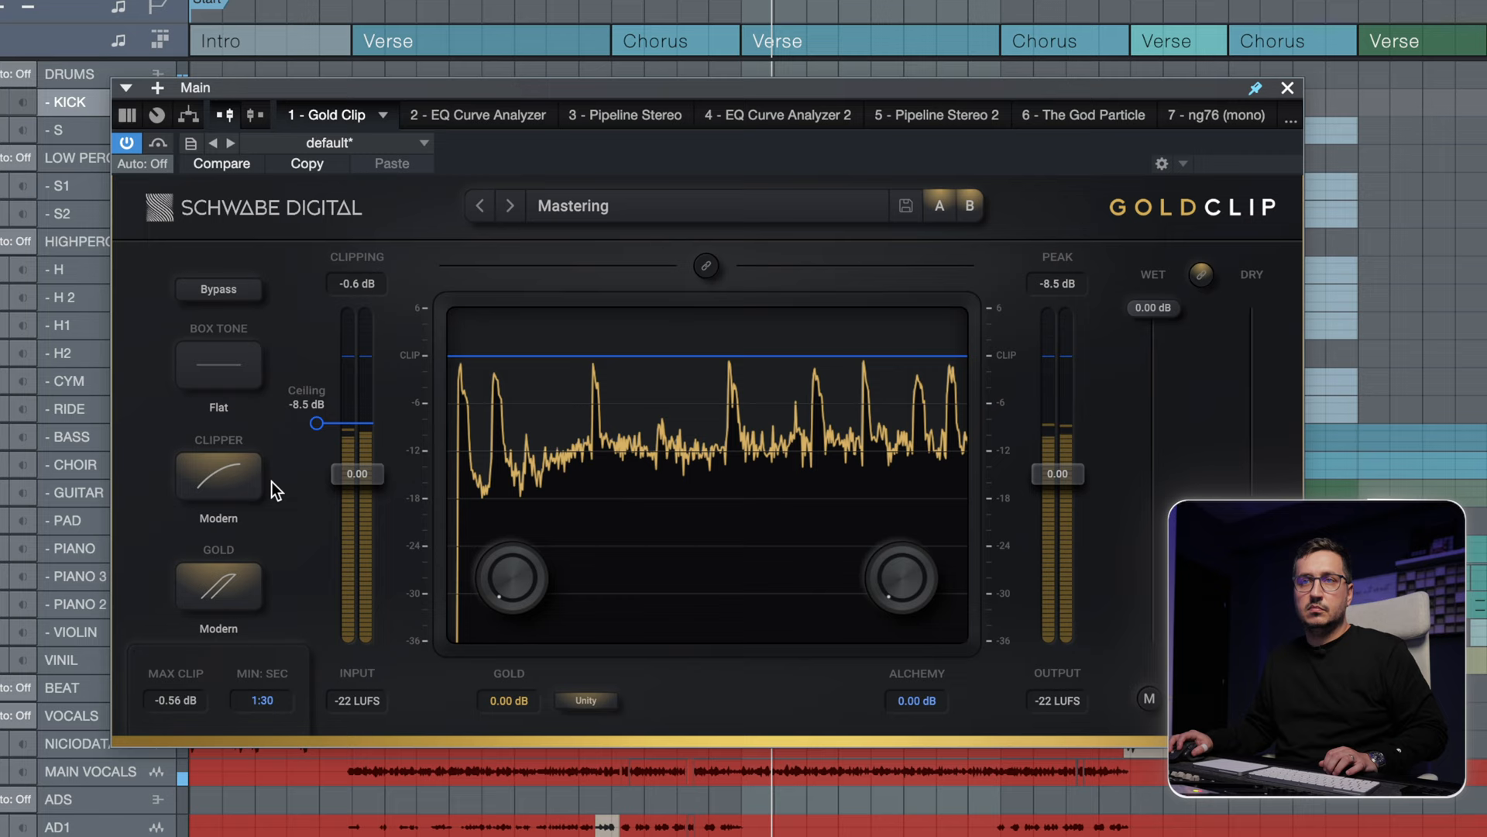
left_click_drag(316, 423, 316, 431)
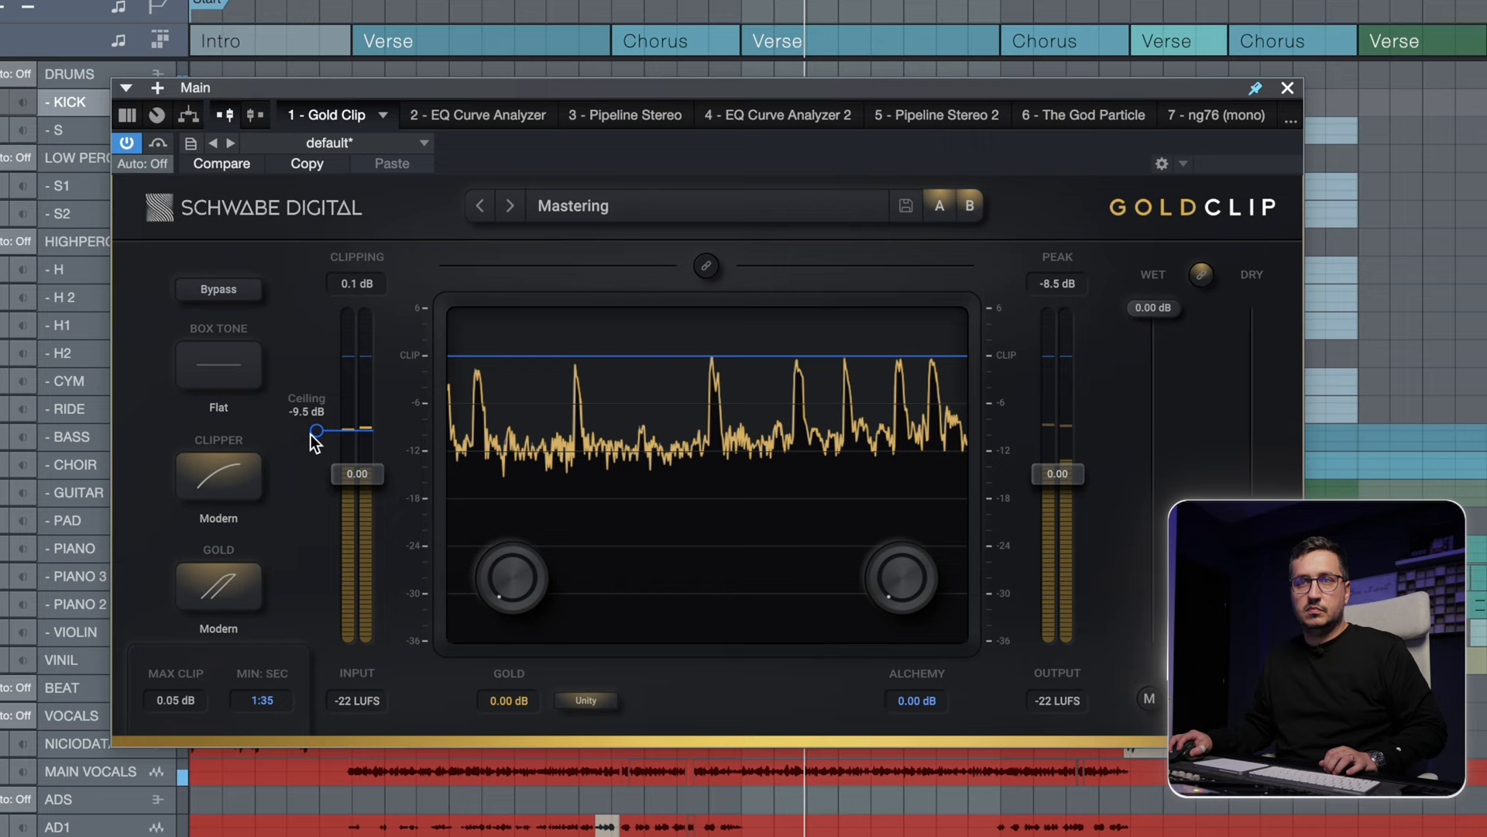
left_click(218, 474)
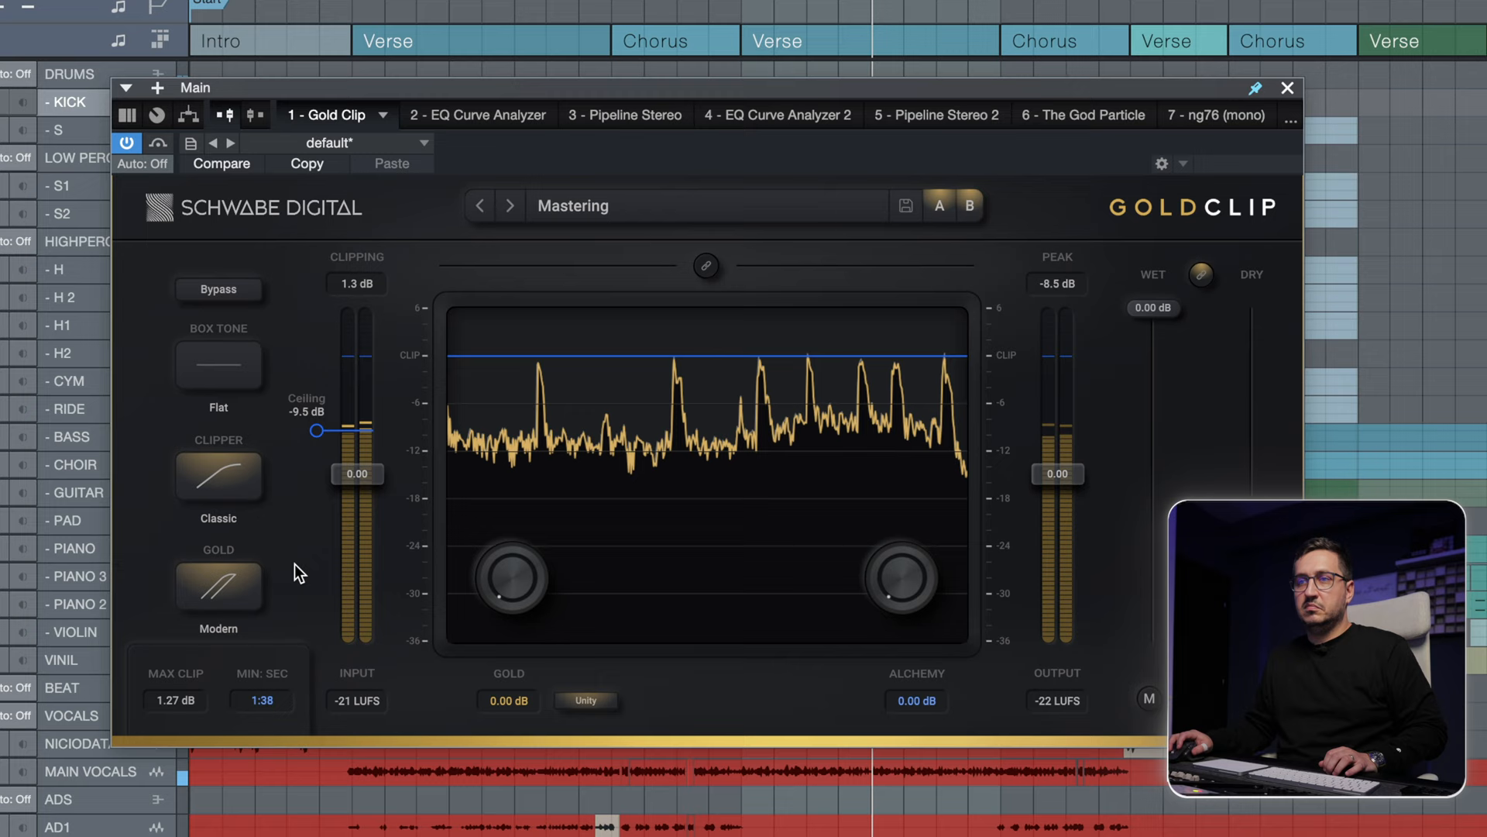
left_click(218, 366)
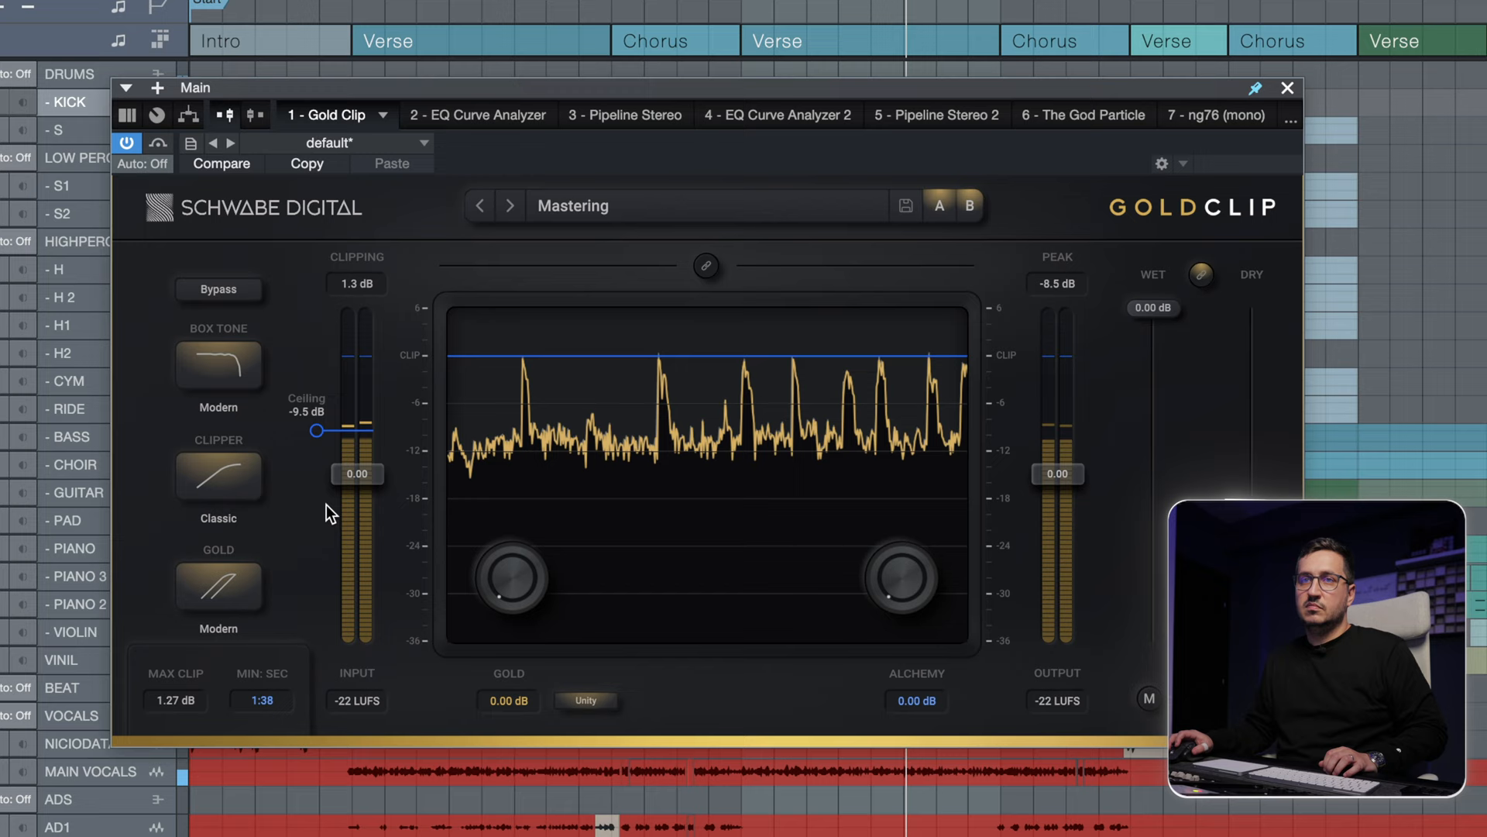
Return the box tone to Flat and bring up the Clip Filter / Clip Guard settings panel.
left_click(218, 364)
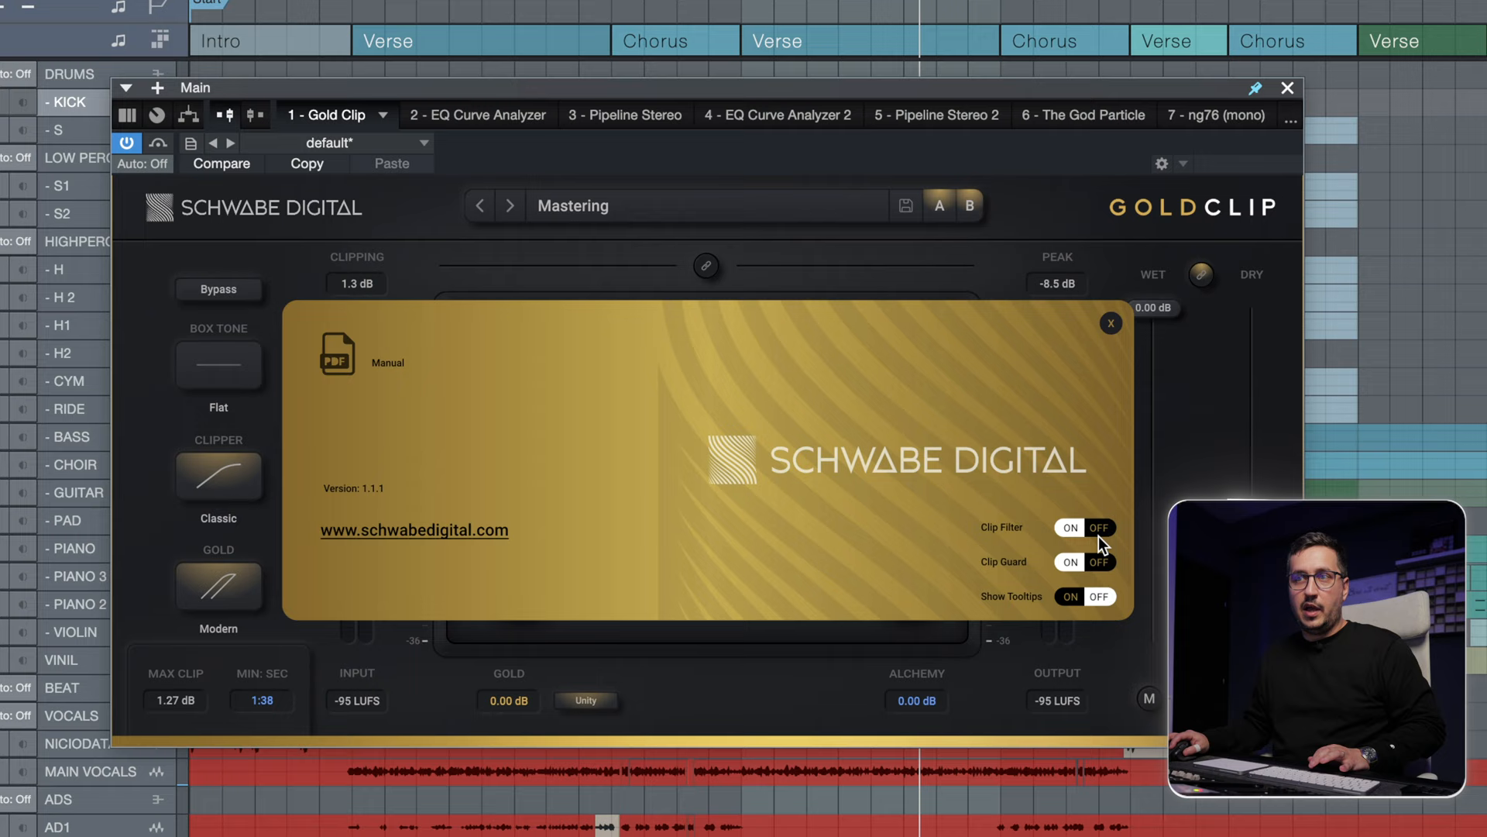
Switch Clip Filter on and close the settings panel.
left_click(1109, 324)
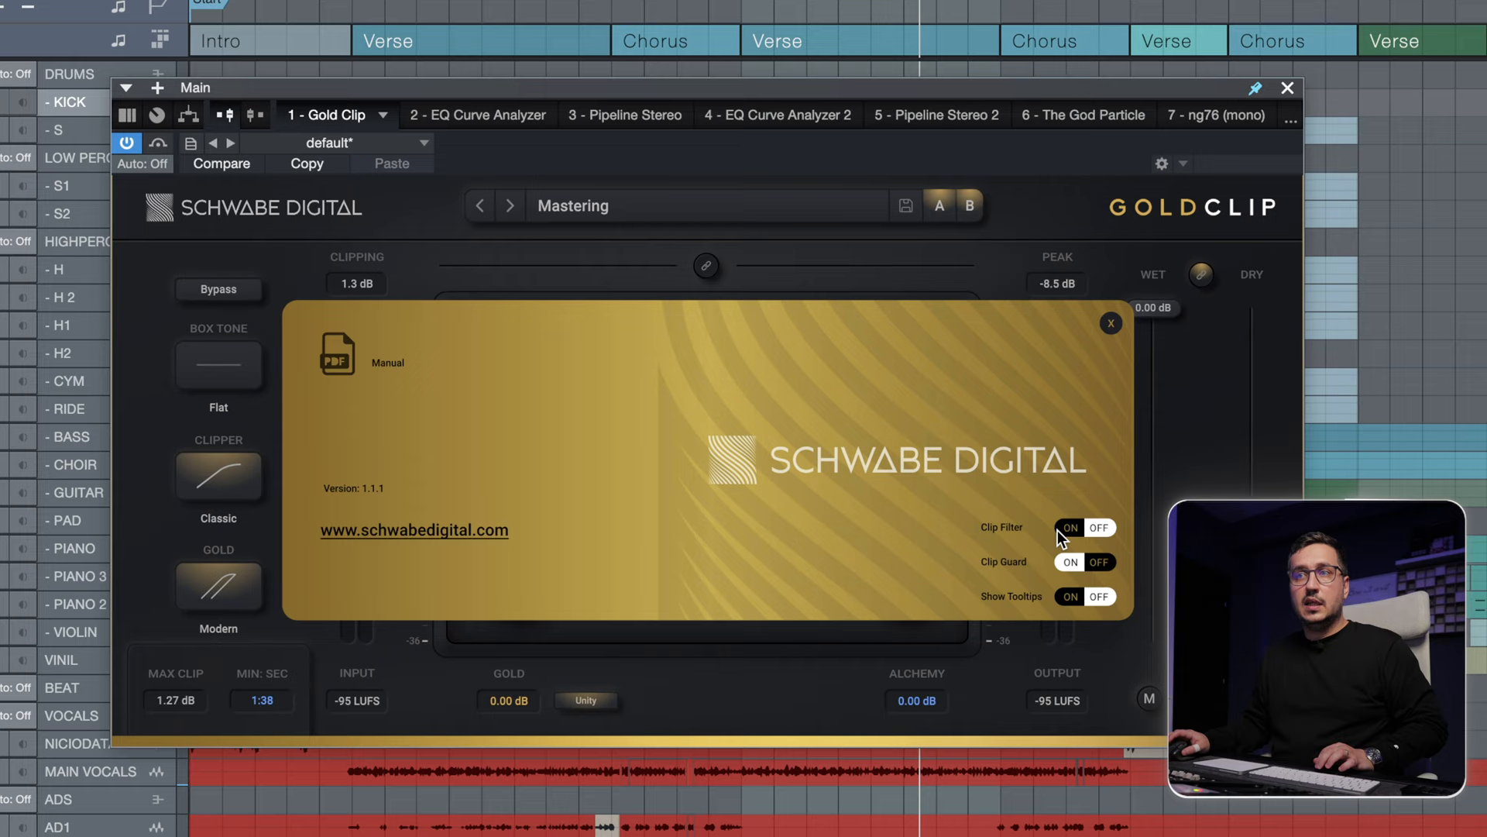
left_click(1109, 324)
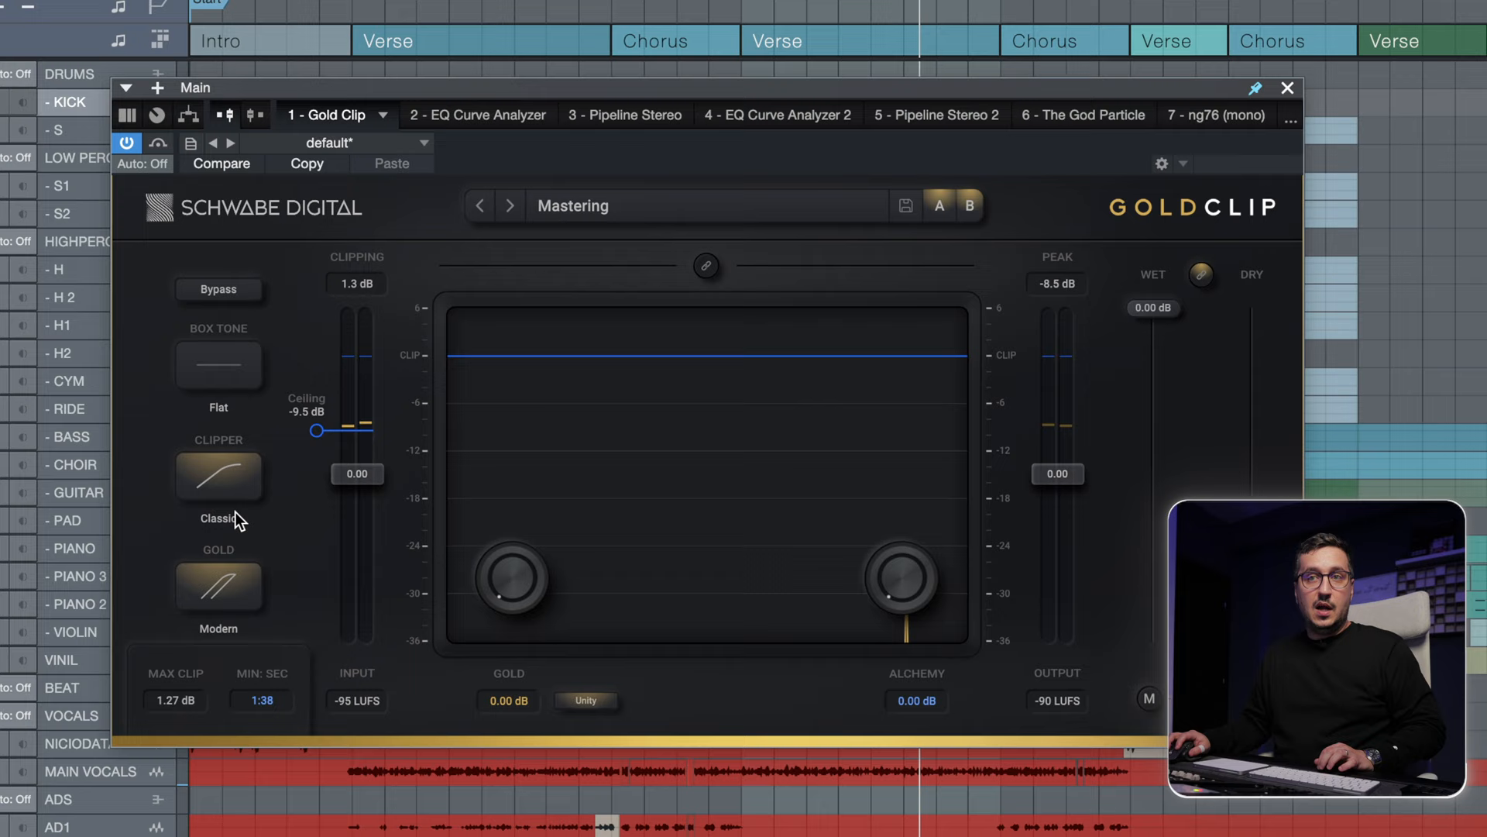
Drag the clipping ceiling down in two moves to -19.0 dB.
left_click_drag(316, 429, 316, 480)
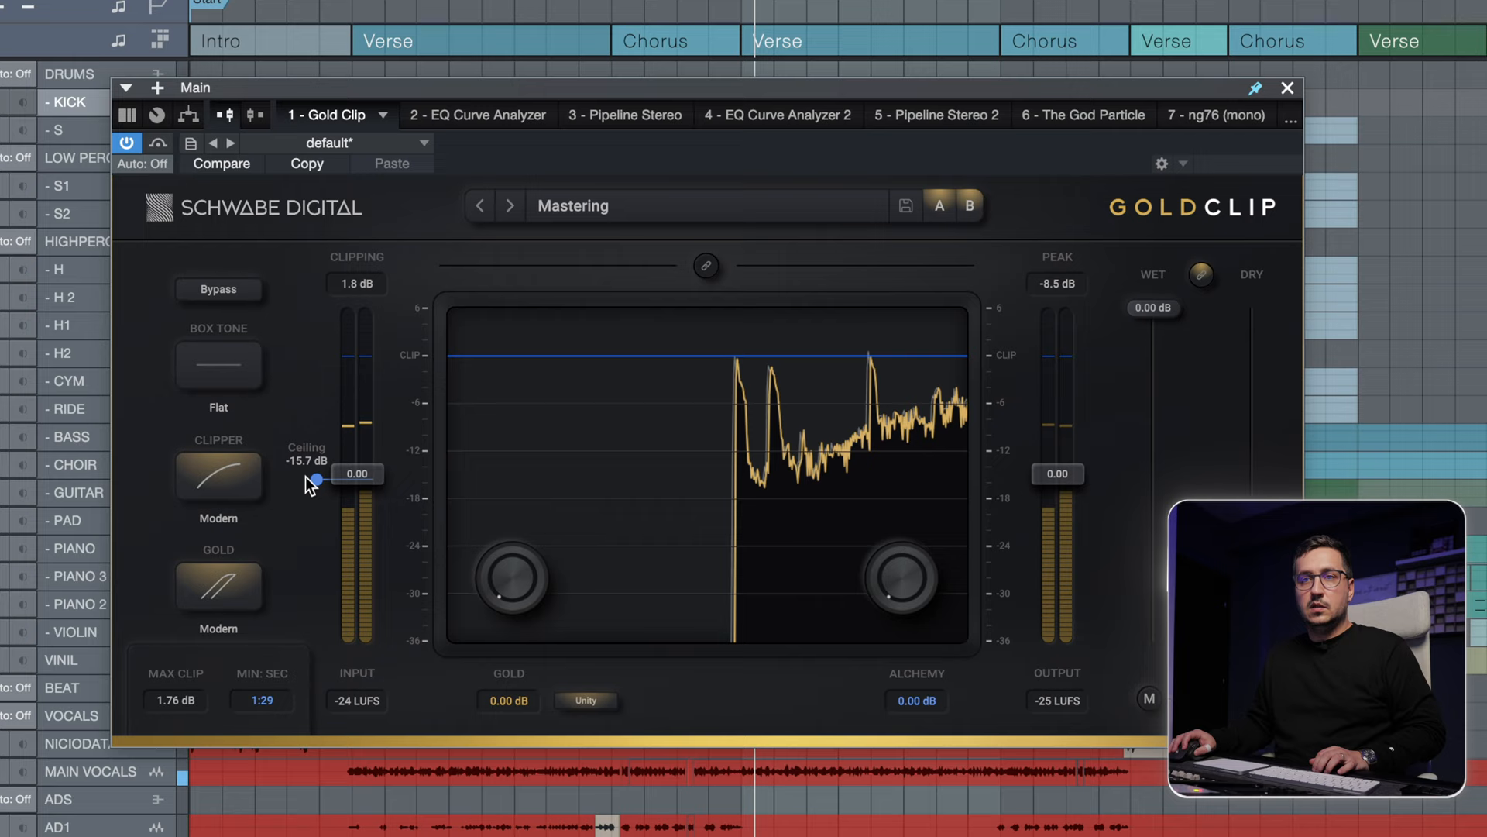
left_click_drag(316, 480, 316, 505)
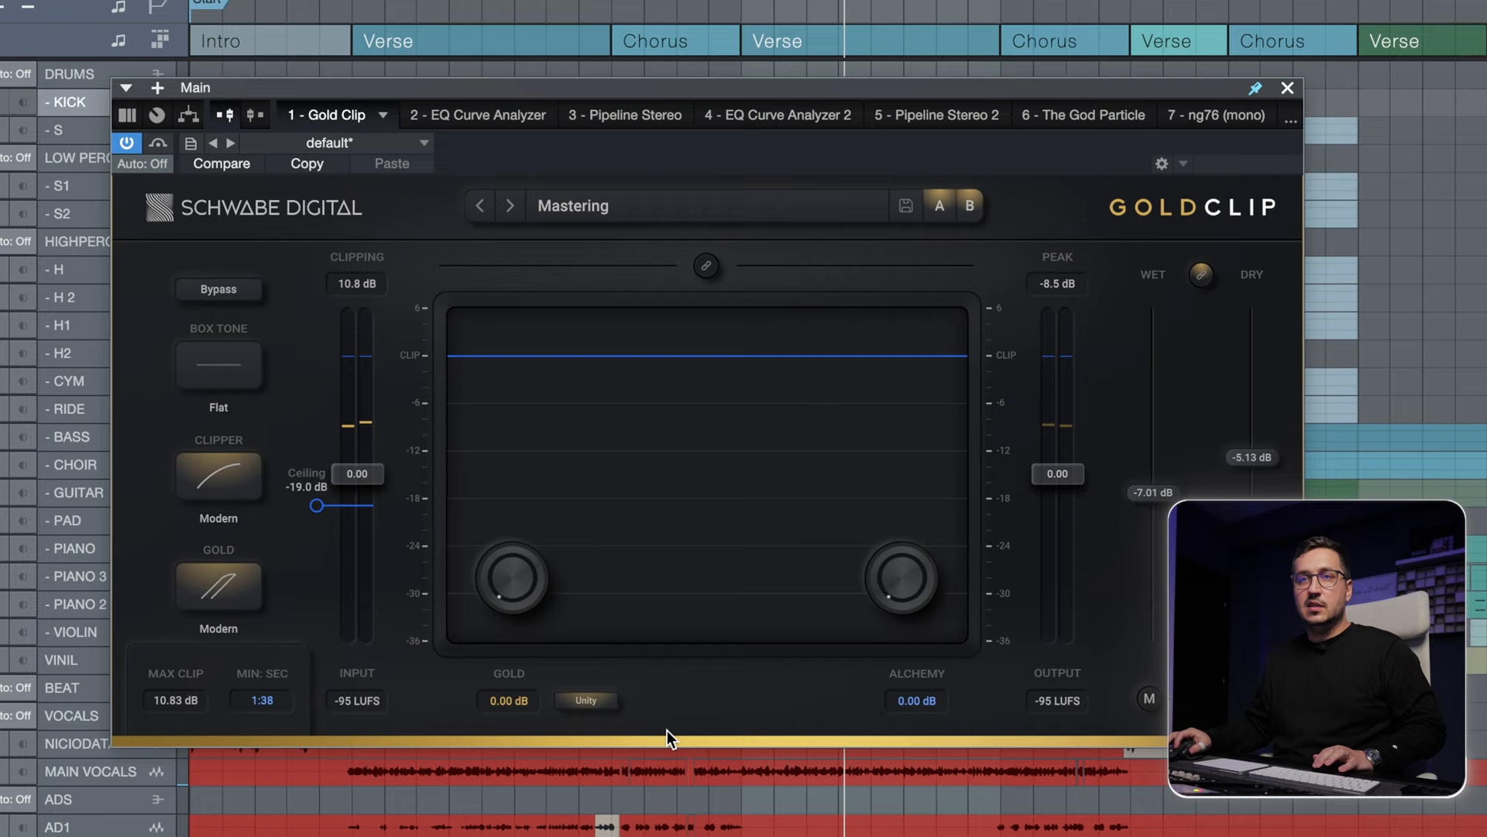
Lower the ceiling to -30.0 dB and set the box tone to Classic.
left_click_drag(316, 505, 317, 554)
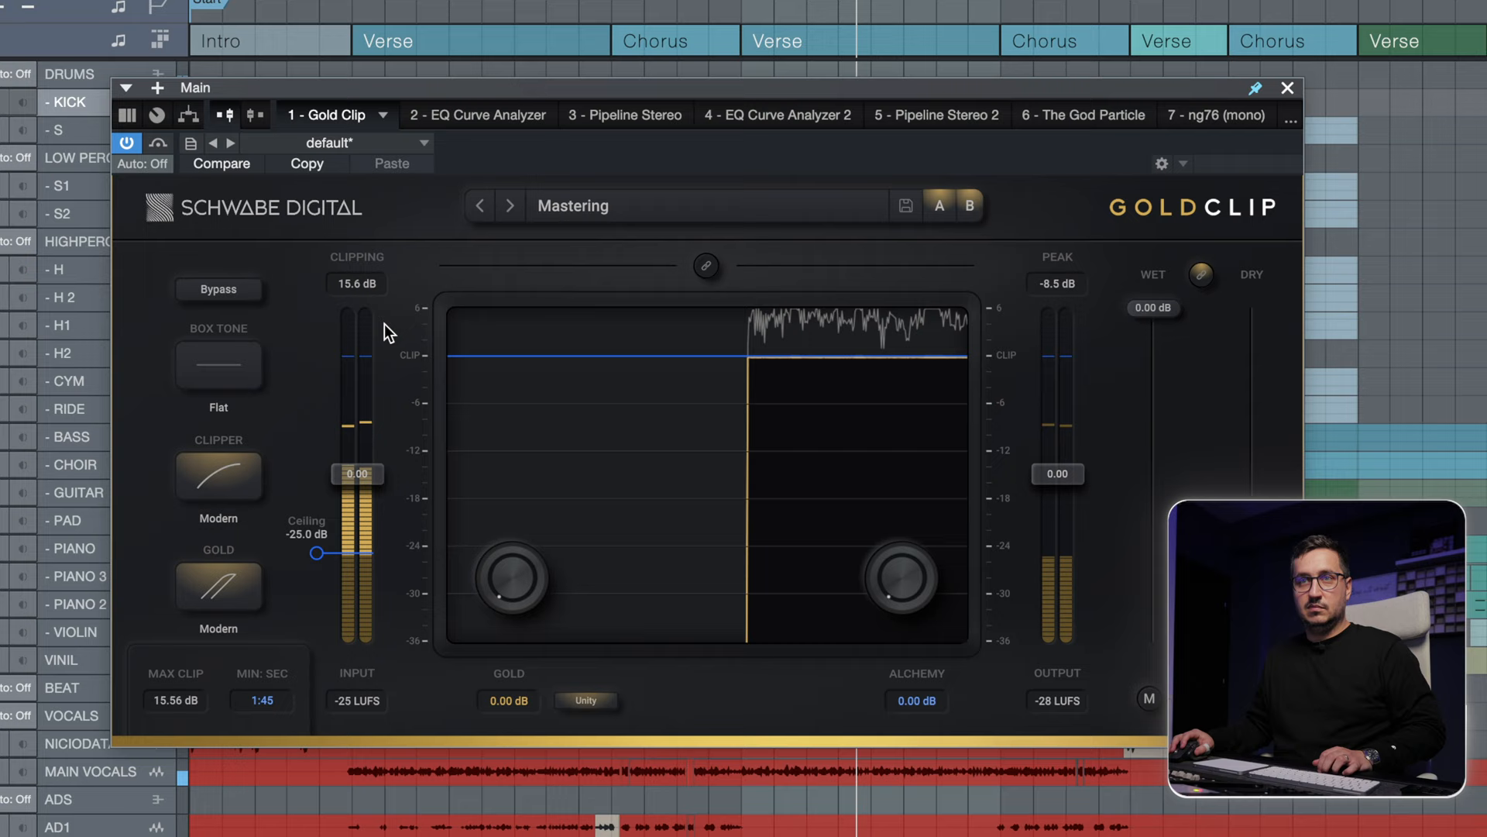
left_click_drag(313, 552, 313, 595)
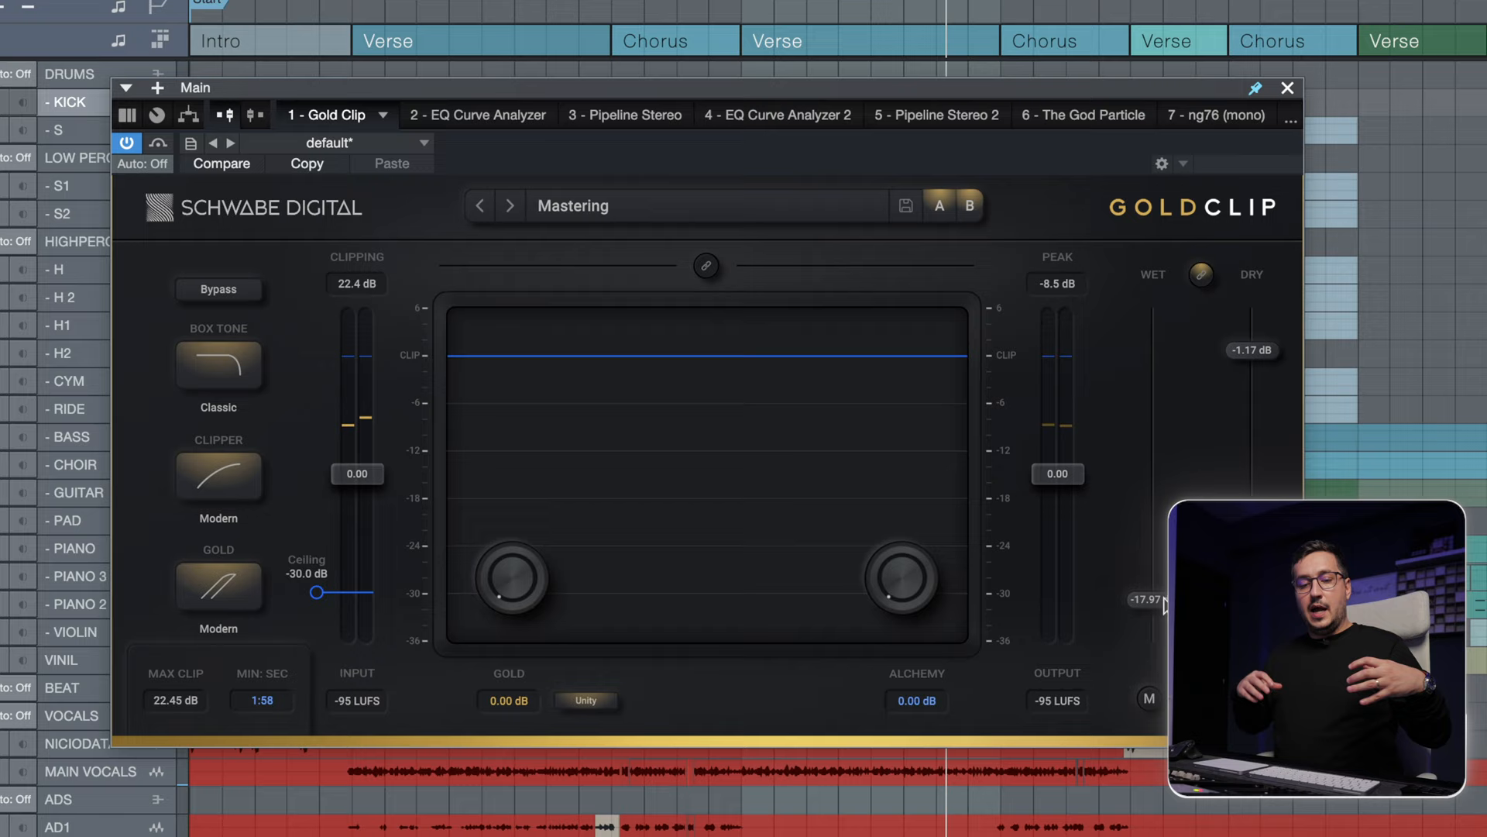
left_click(218, 366)
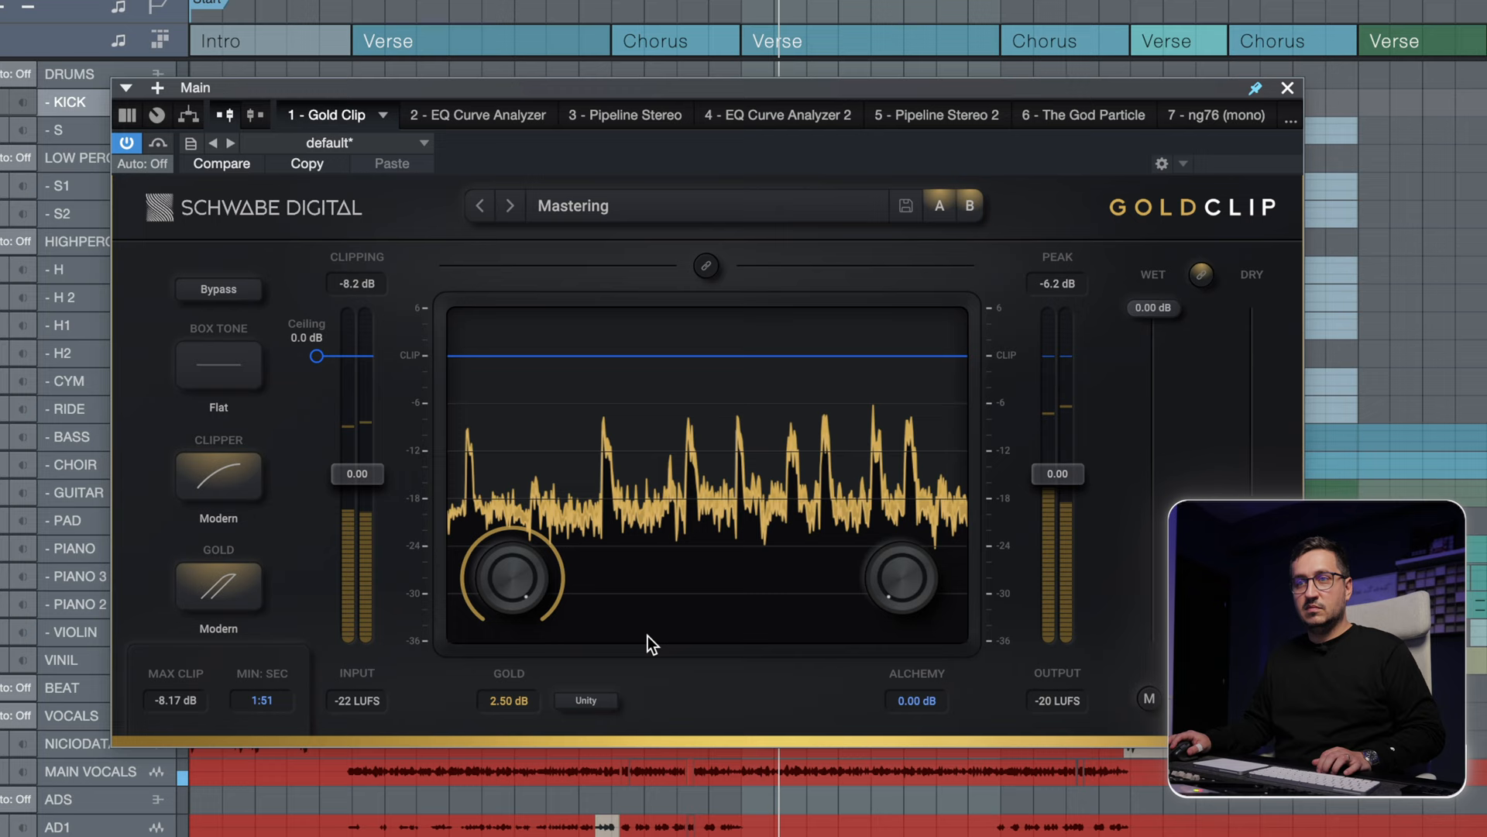
Adjust the Gold knob down and up, then push the Gold saturation to 6 dB.
left_click_drag(513, 569, 508, 612)
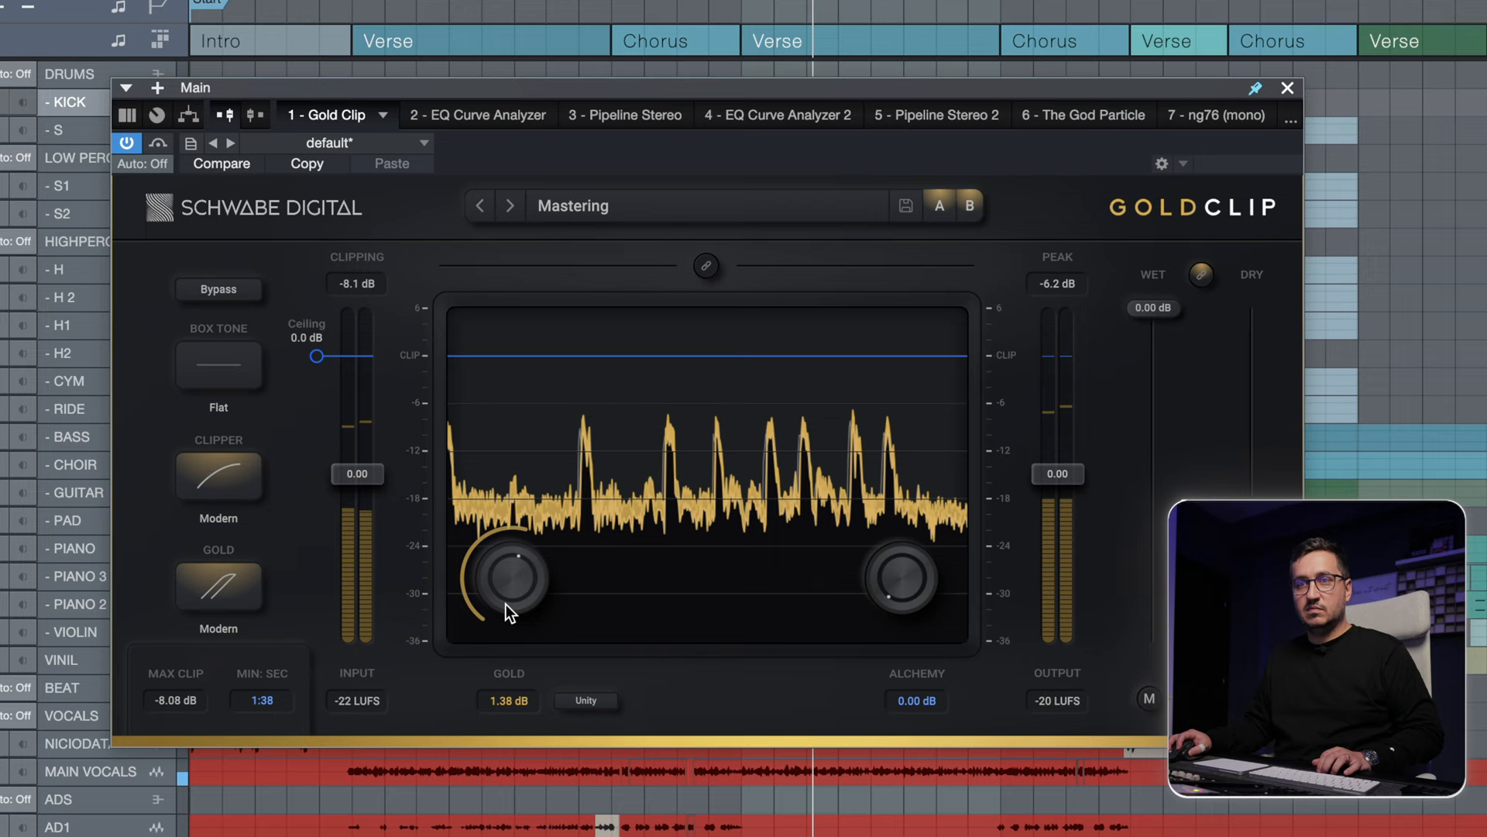
left_click_drag(517, 578, 518, 550)
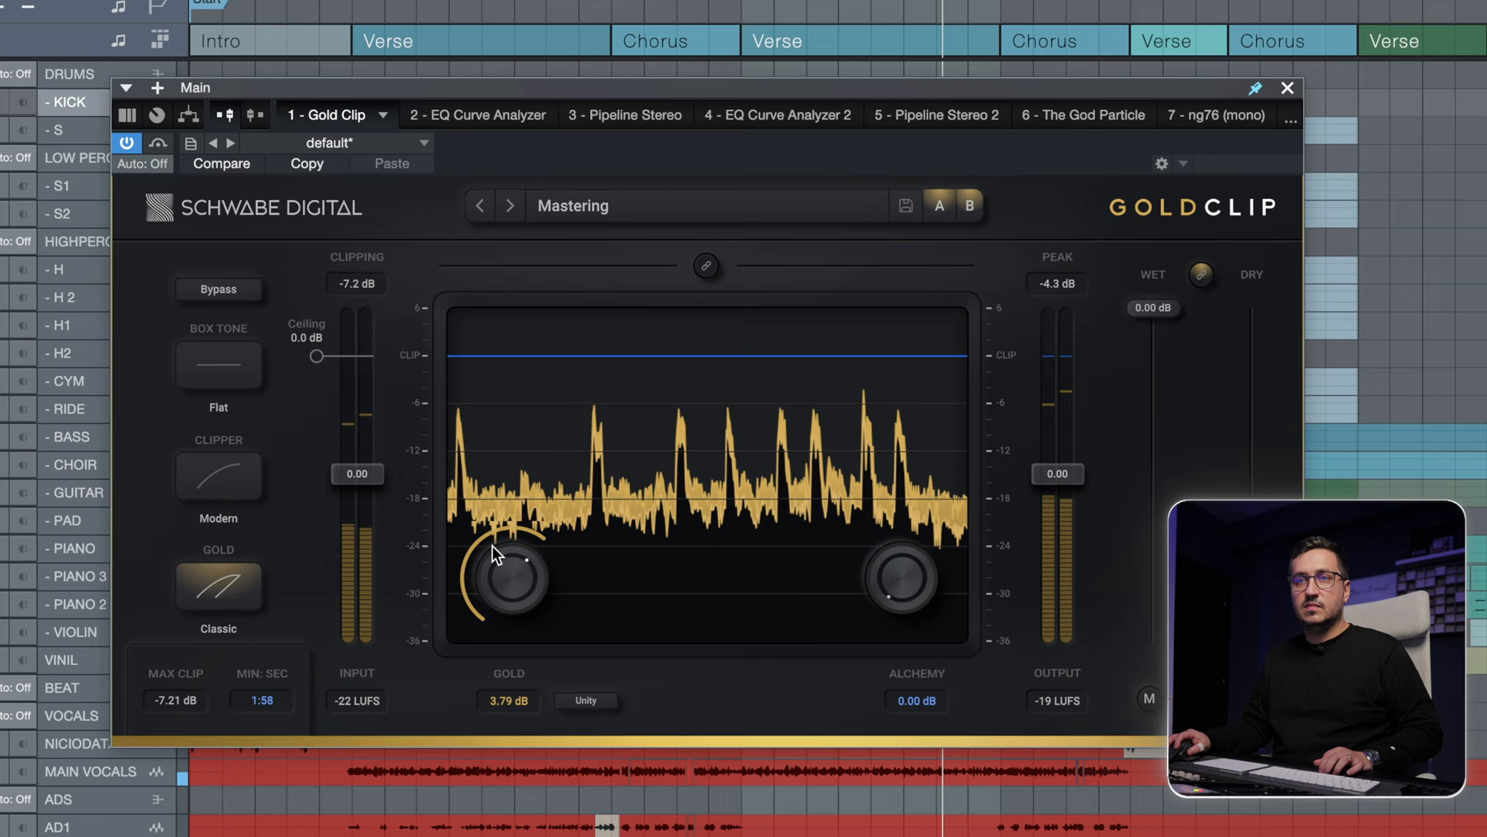
left_click_drag(498, 554, 530, 589)
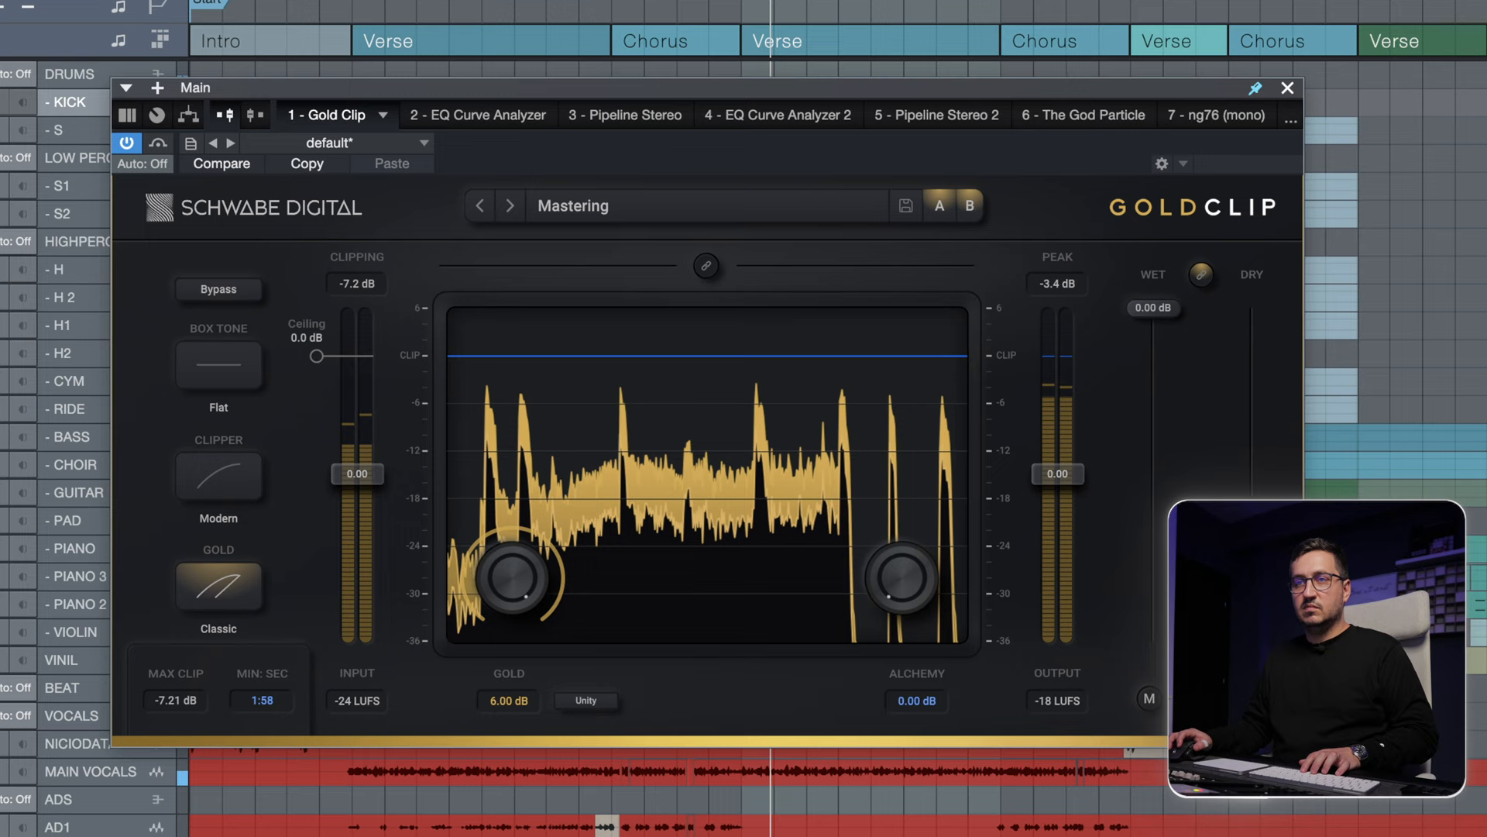
Try the Hard clipper mode, then switch the clipper back to Modern.
left_click(219, 476)
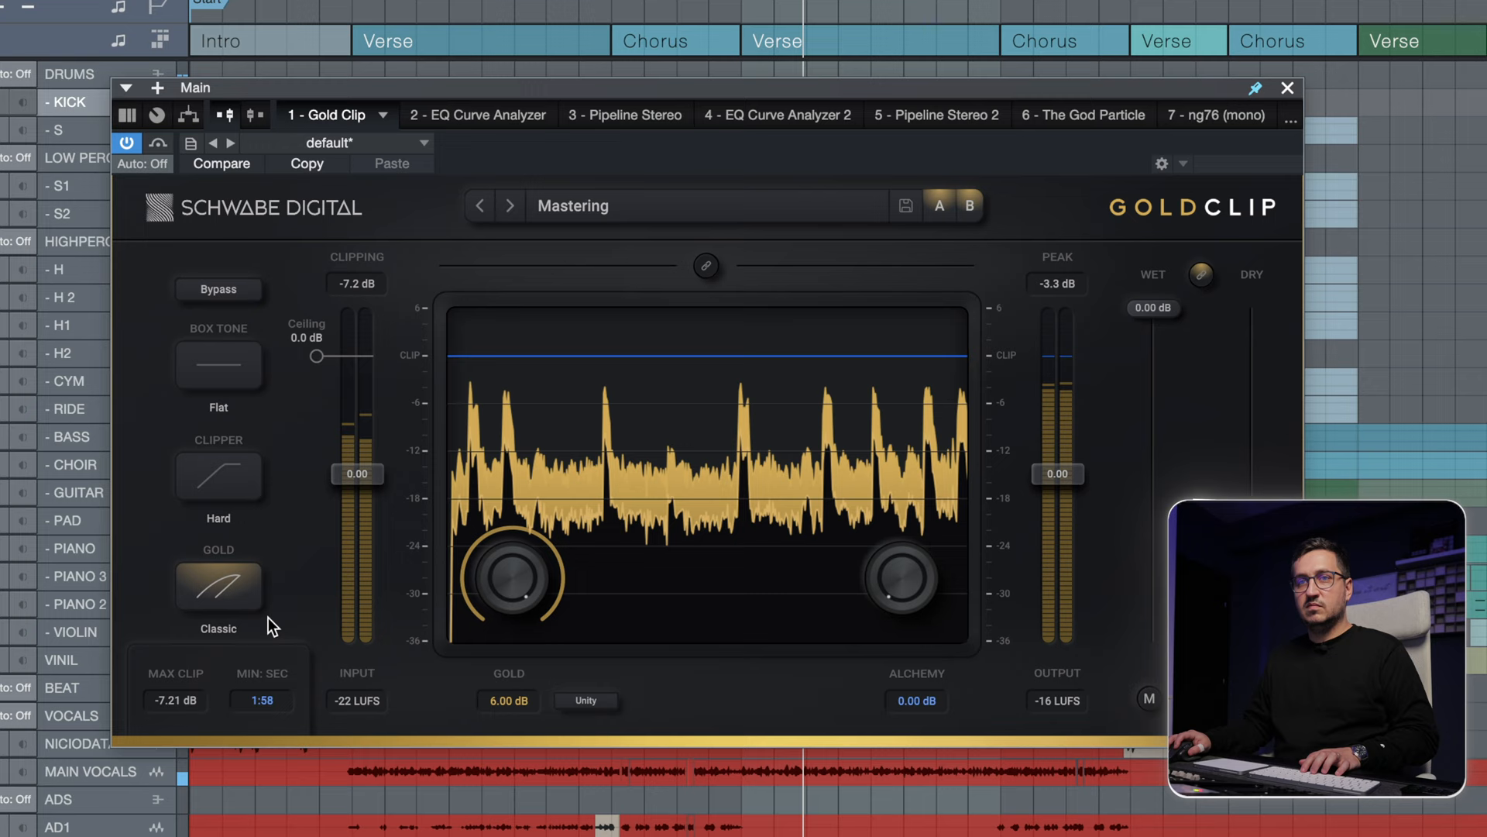
left_click(218, 474)
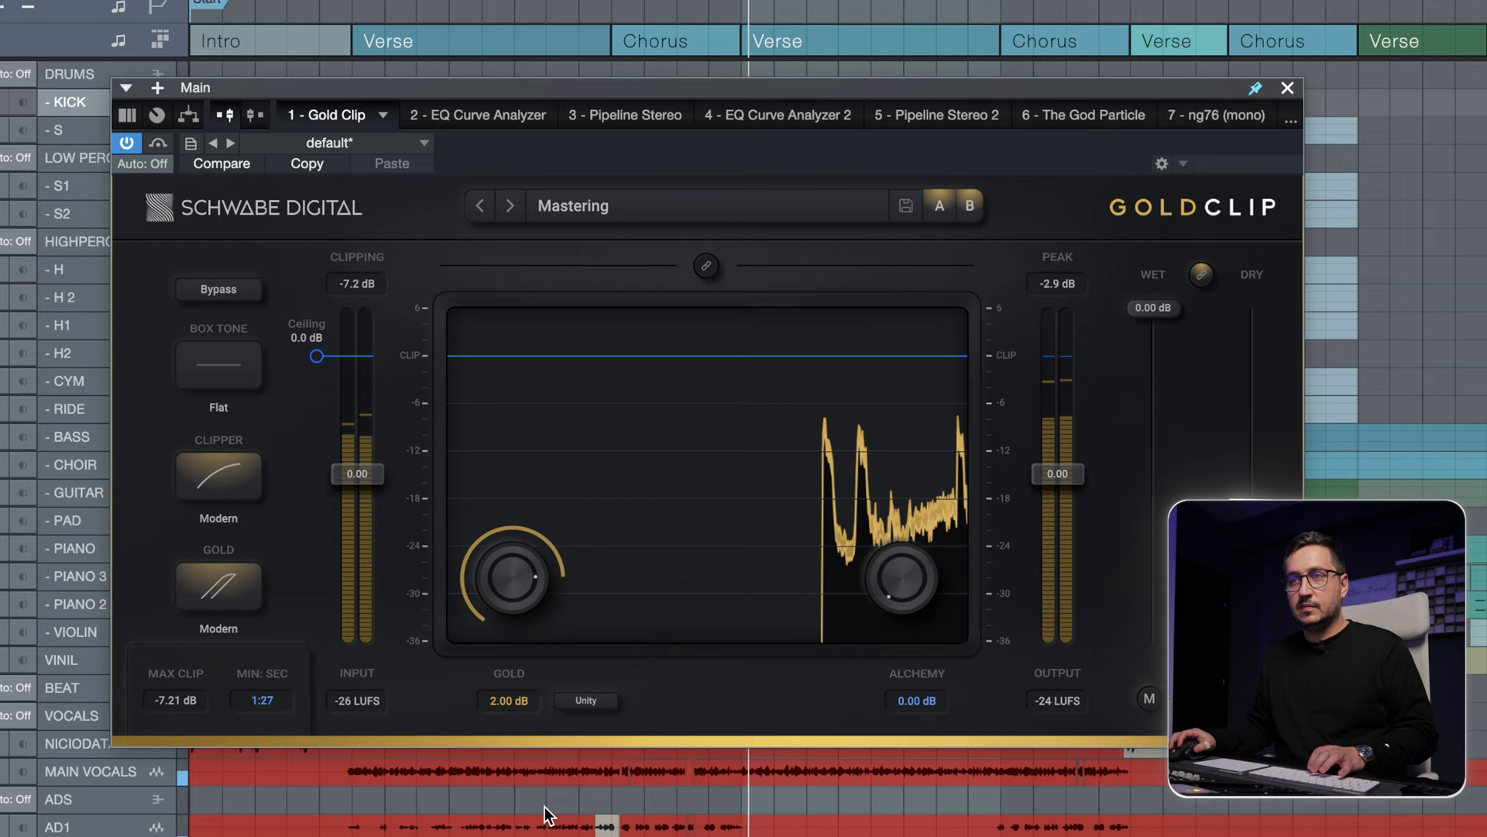
Turn the Alchemy knob to add 1 dB of top end.
left_click_drag(899, 576, 918, 550)
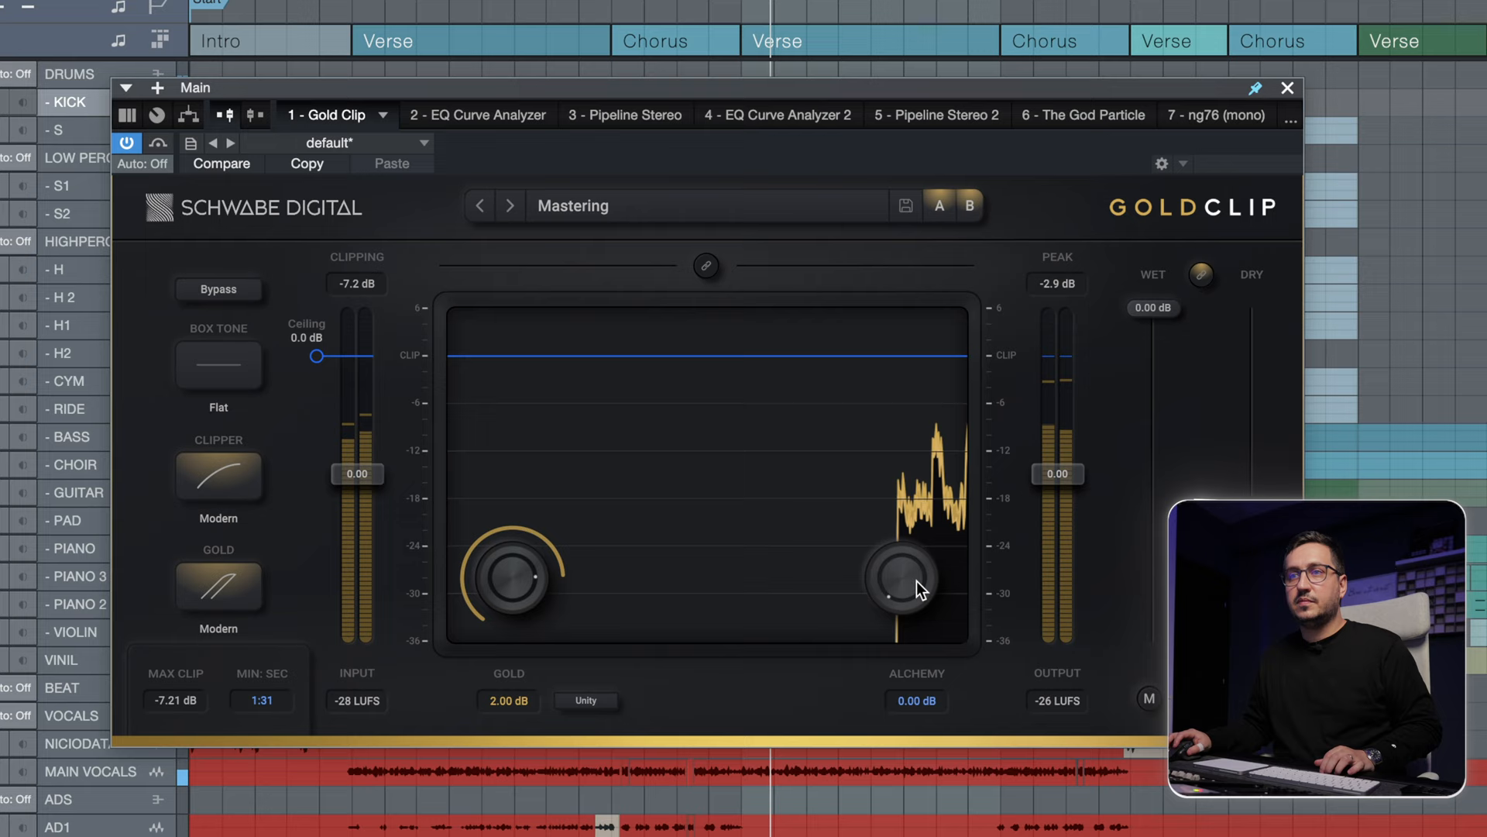
left_click_drag(906, 585, 882, 569)
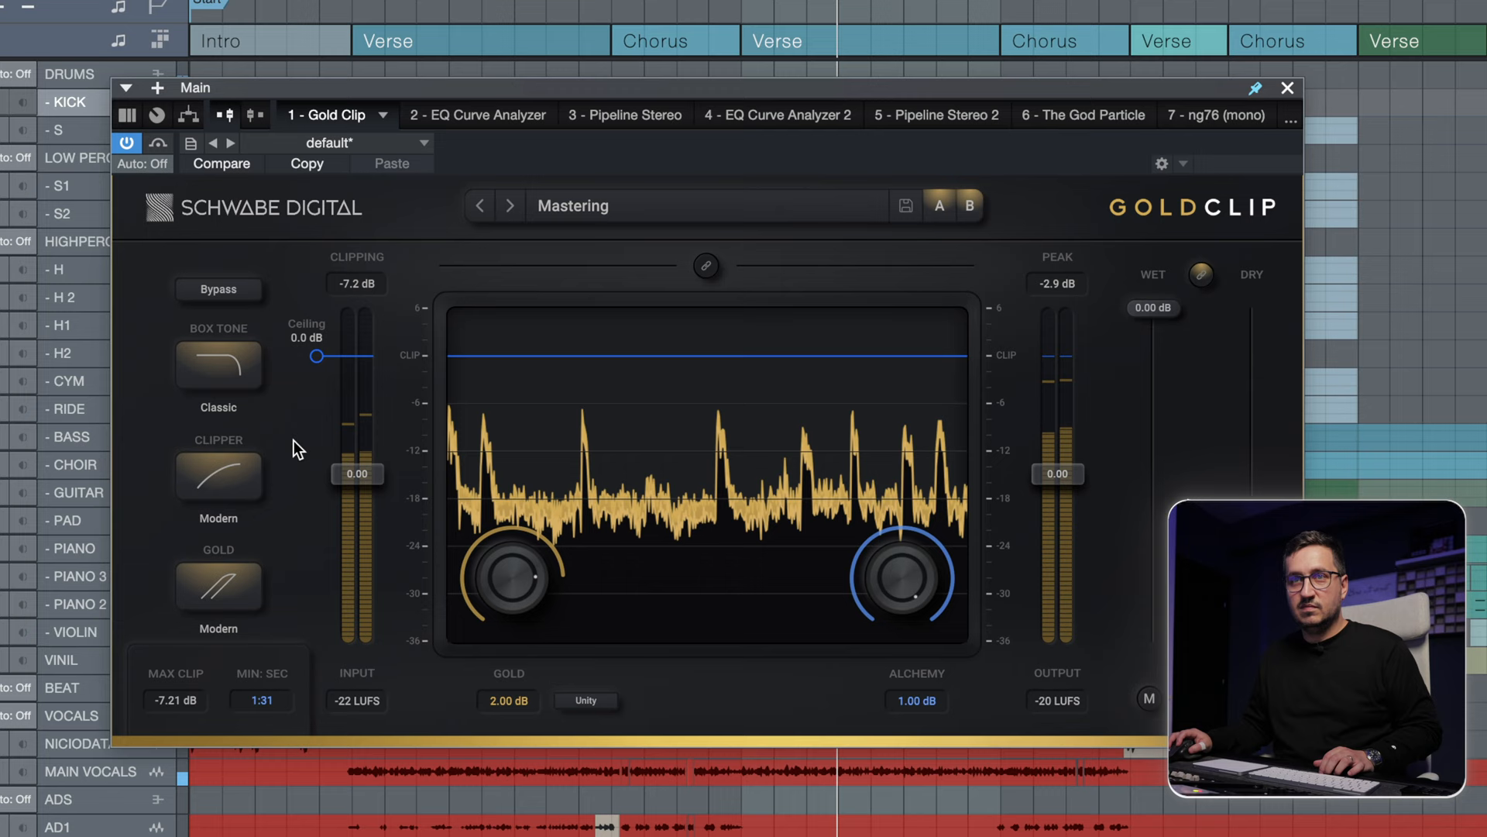
Set the box tone to Flat and bring the Gold saturation to 2.5 dB.
left_click(218, 365)
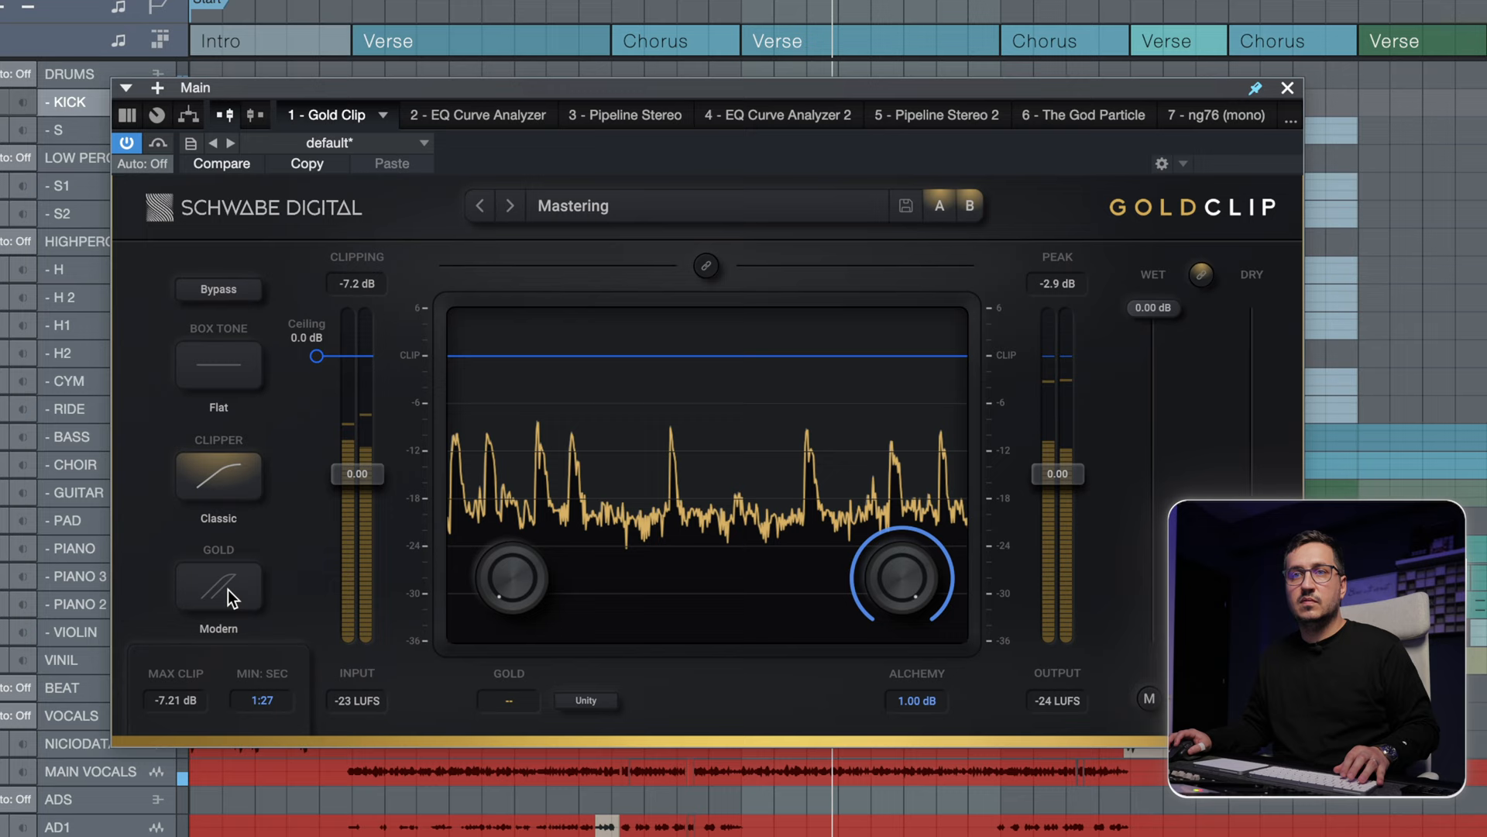
left_click_drag(508, 578, 508, 531)
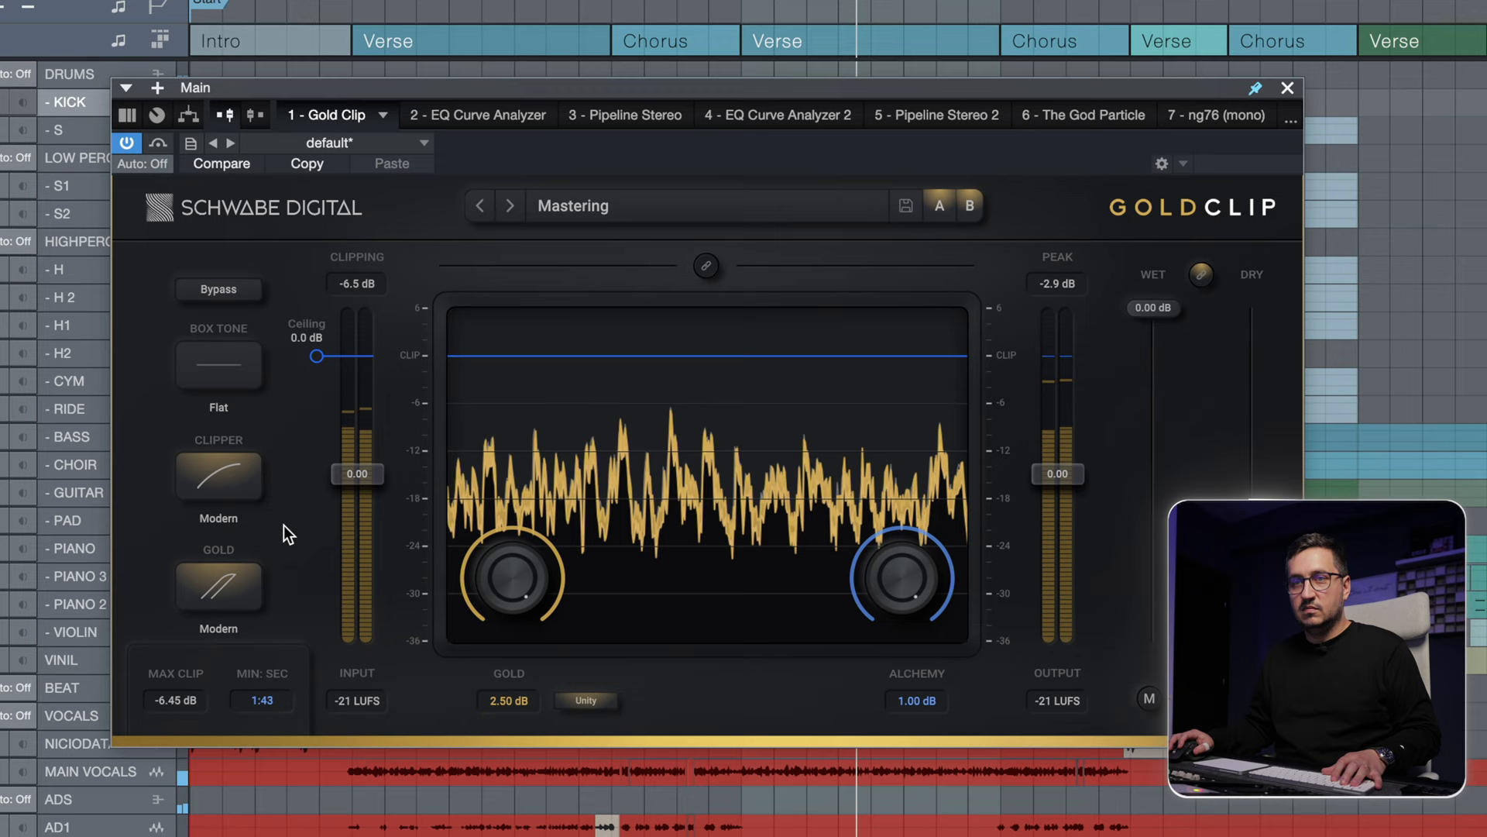
Pull Gold Clip's clipping ceiling down to about -9 dB so the mix peaks clip.
left_click_drag(316, 357, 316, 420)
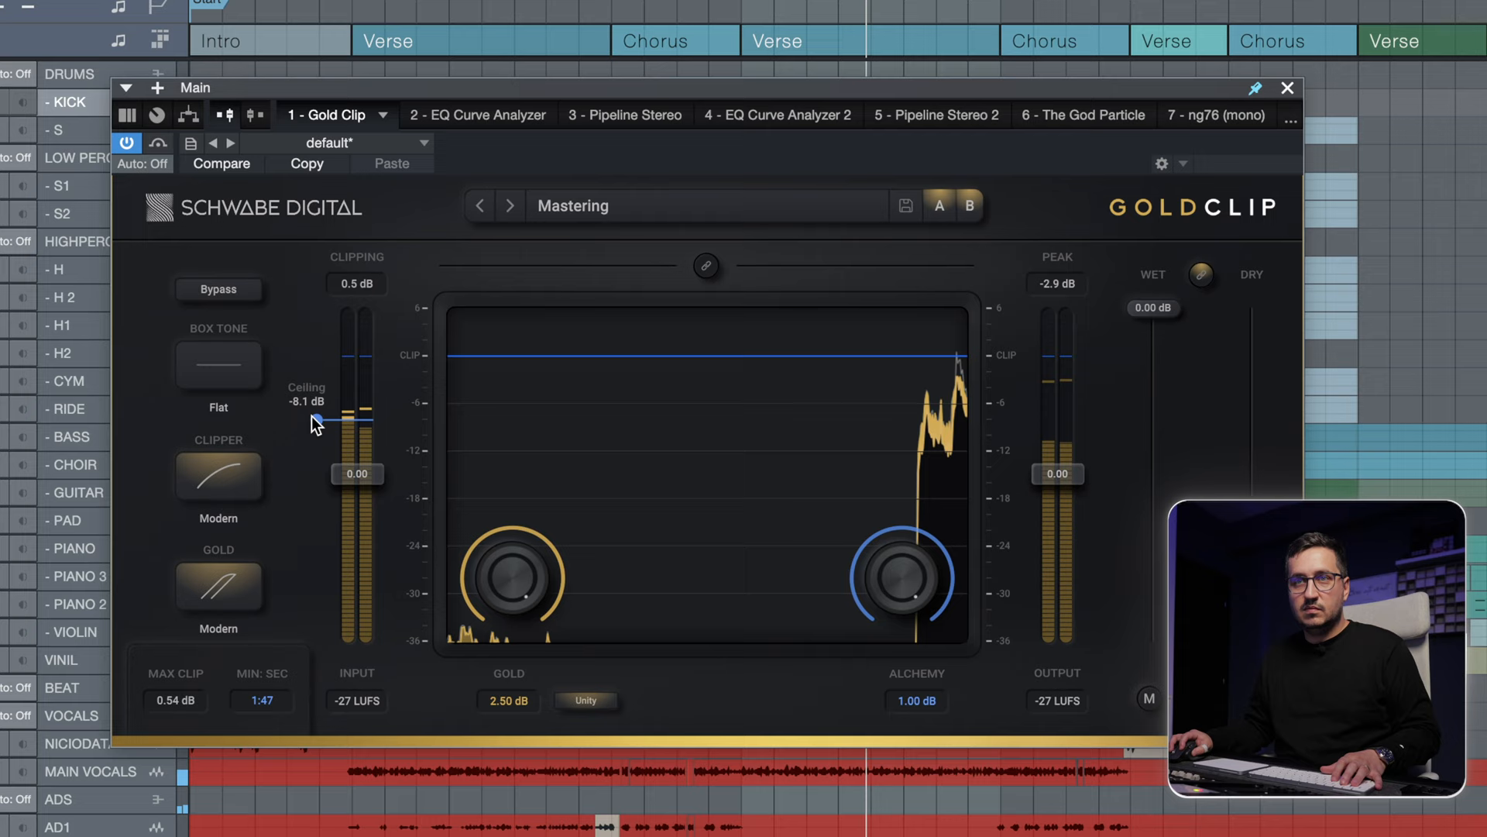
left_click_drag(315, 420, 318, 420)
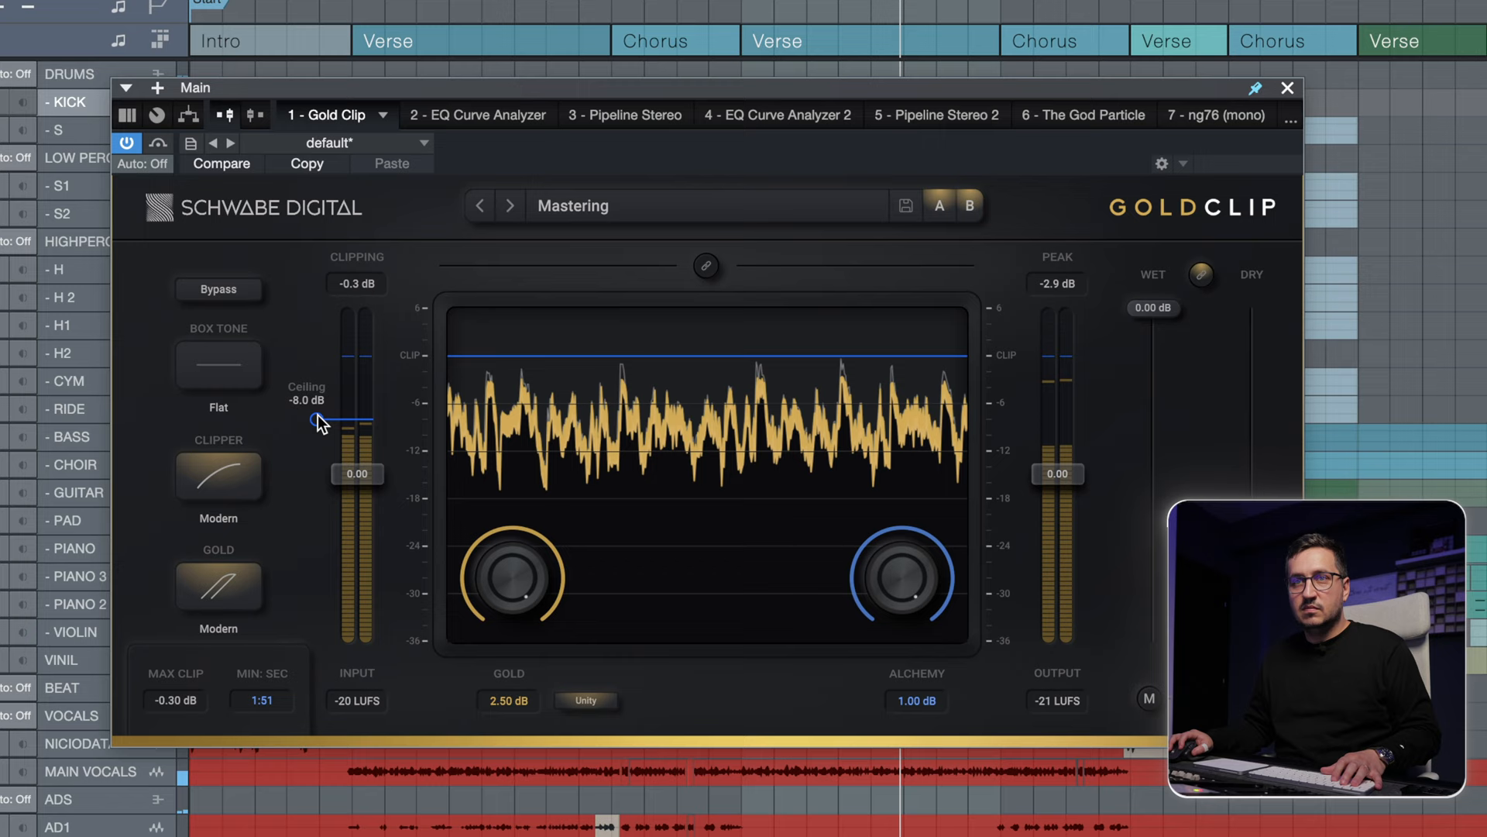
left_click_drag(315, 420, 314, 427)
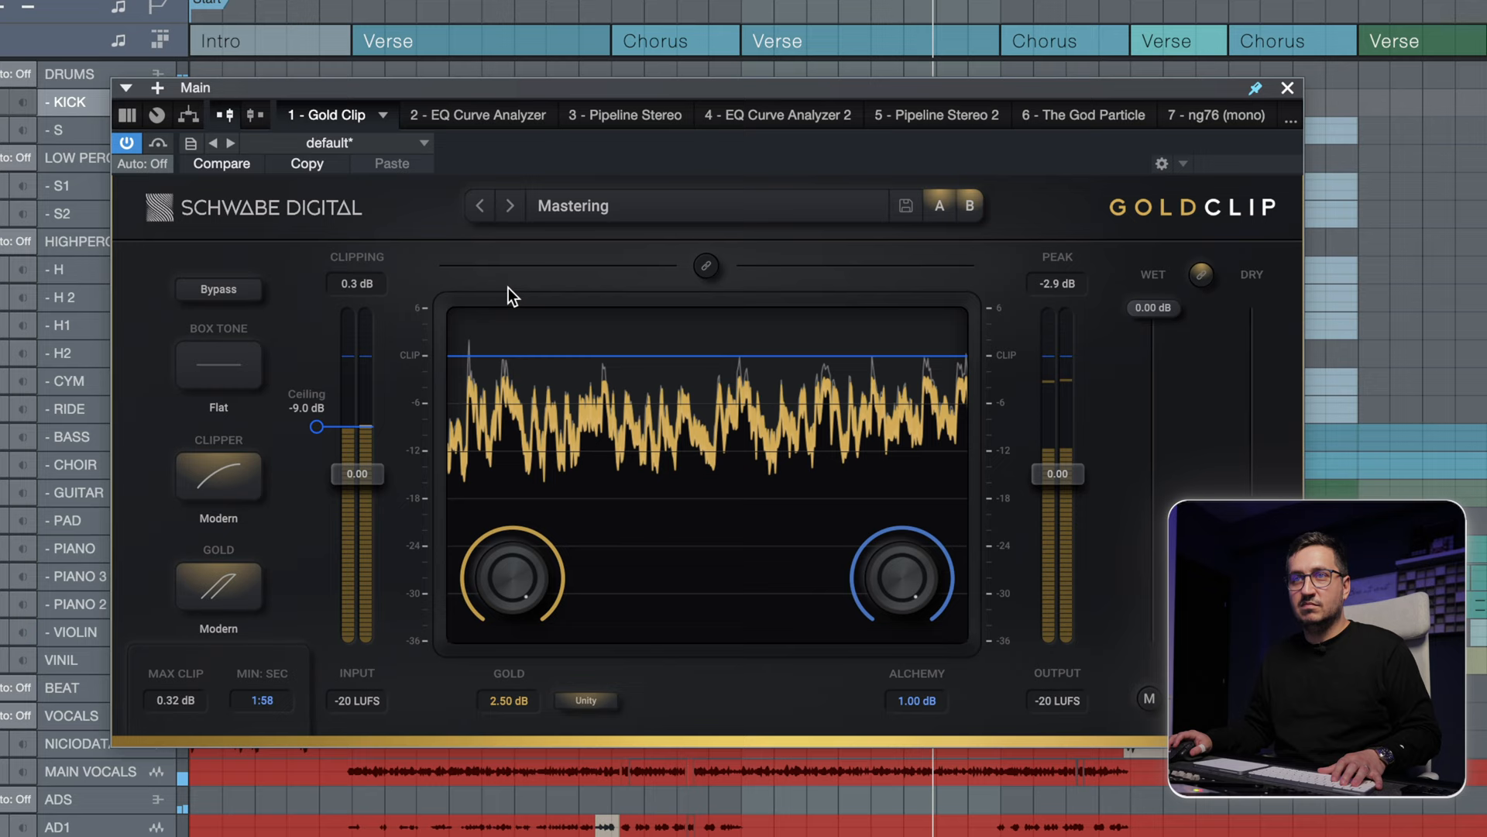
left_click_drag(902, 578, 934, 598)
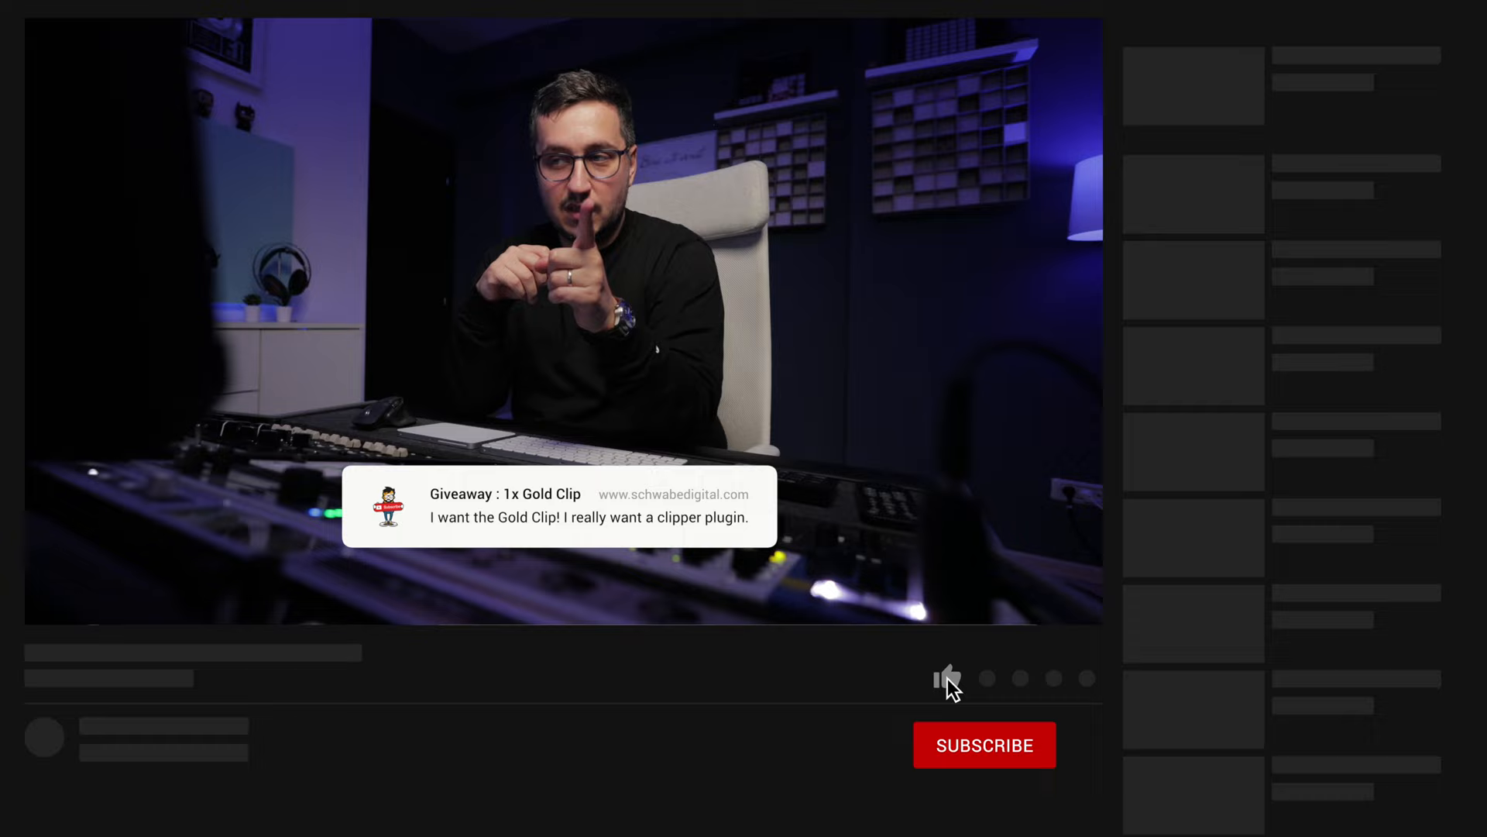
left_click(984, 745)
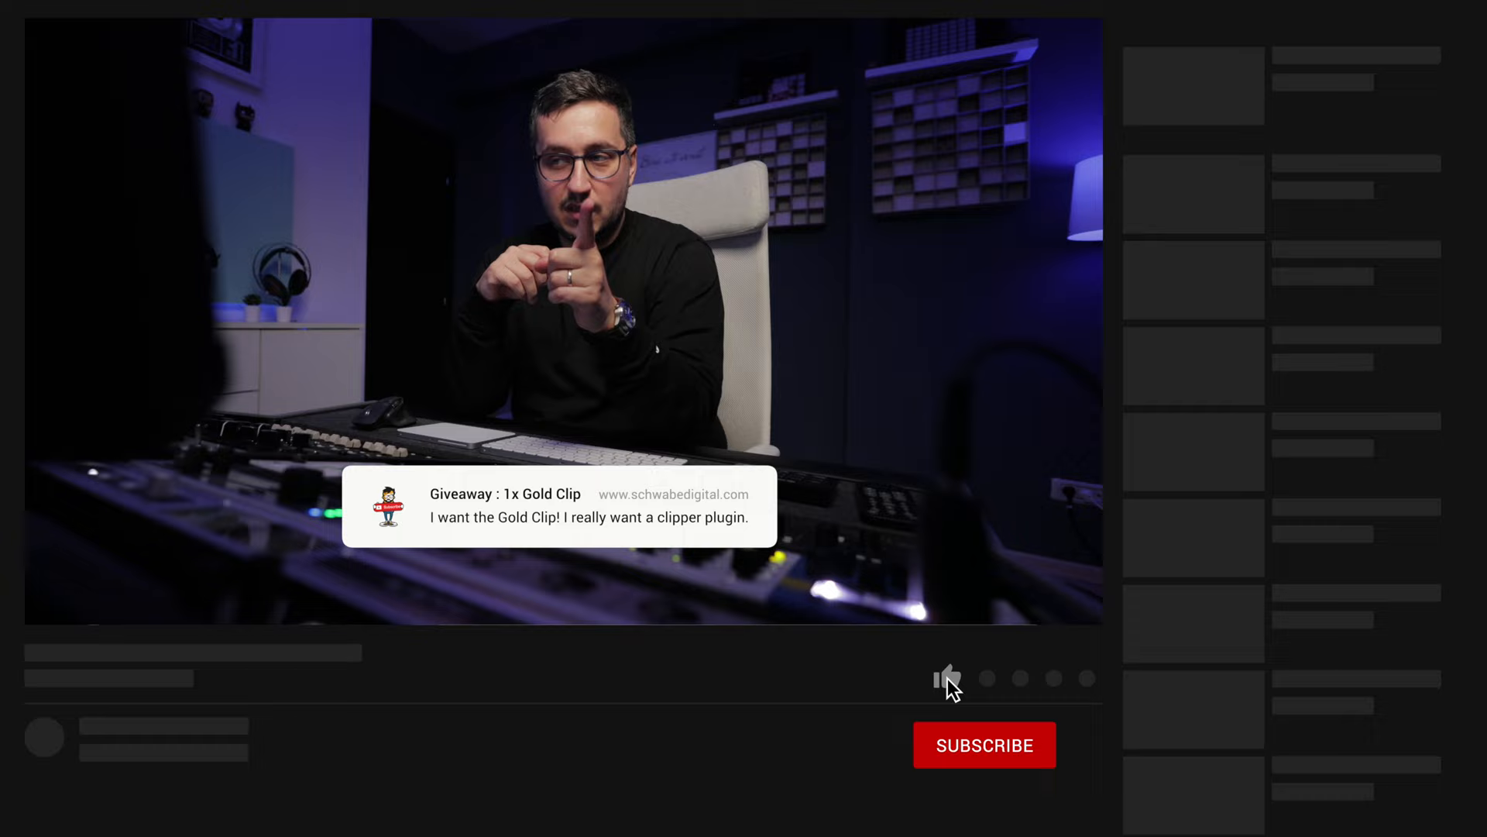